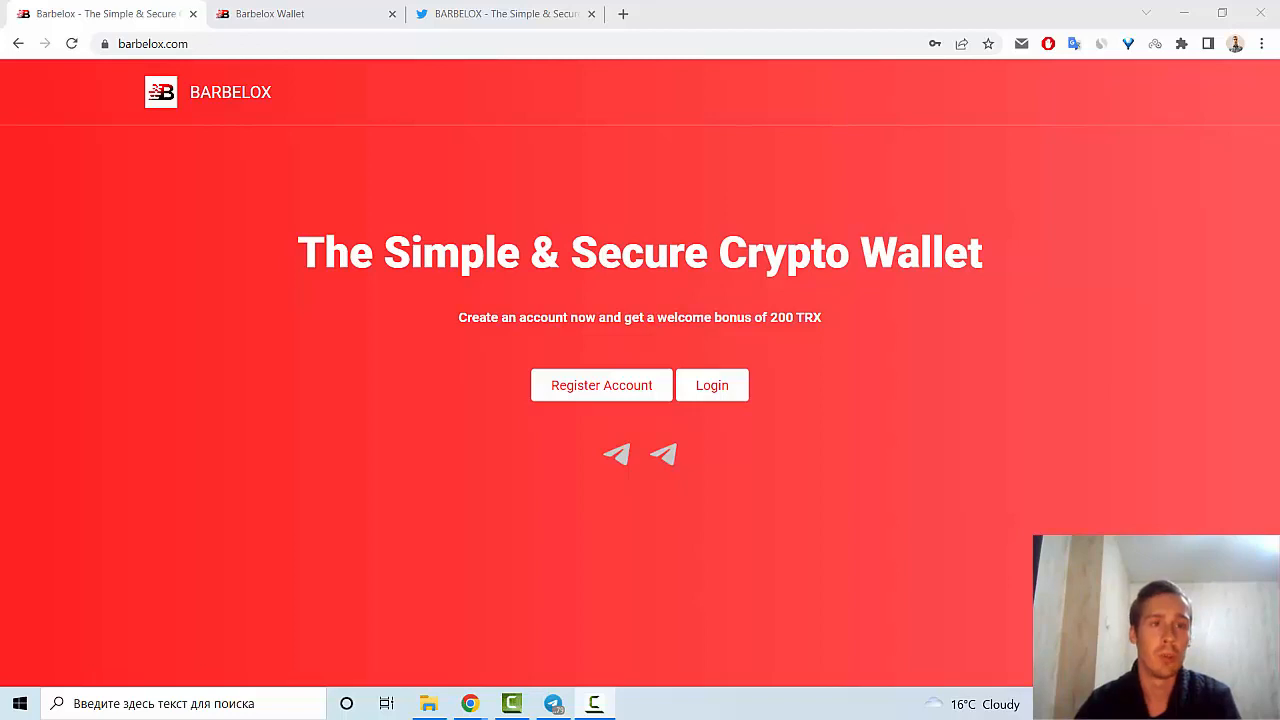
pyautogui.moveTo(1096, 494)
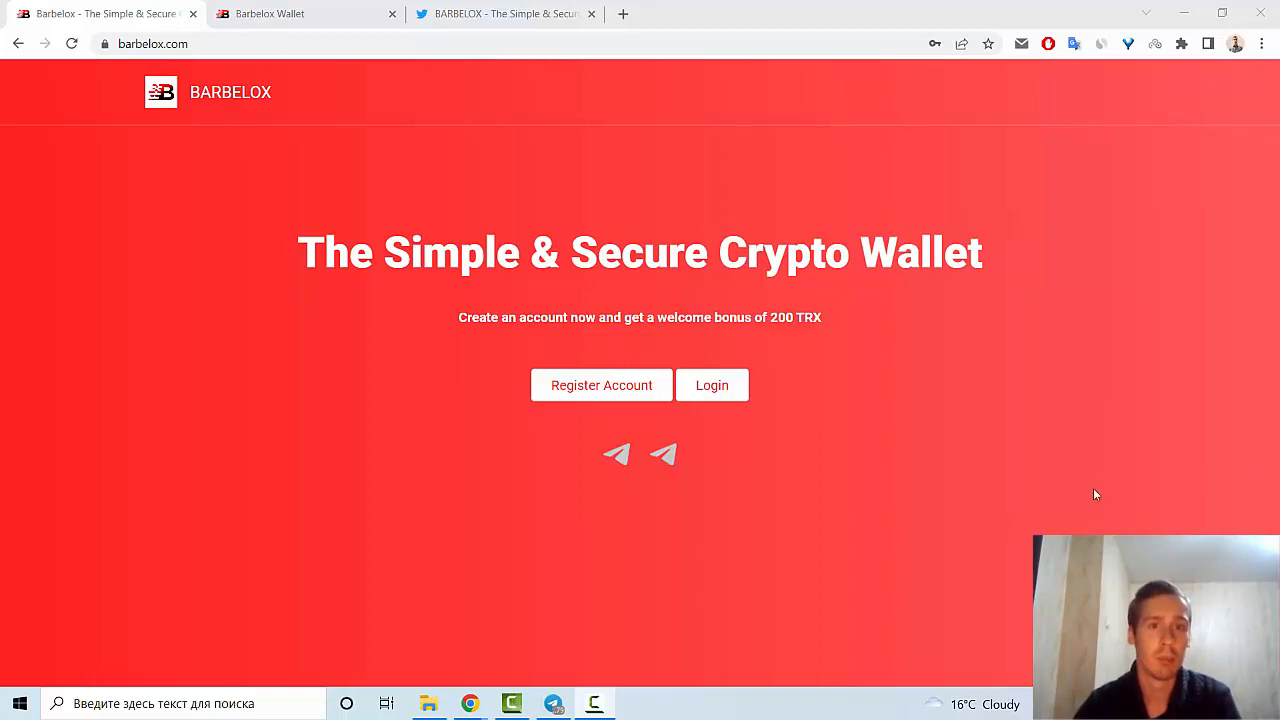
pyautogui.moveTo(366, 388)
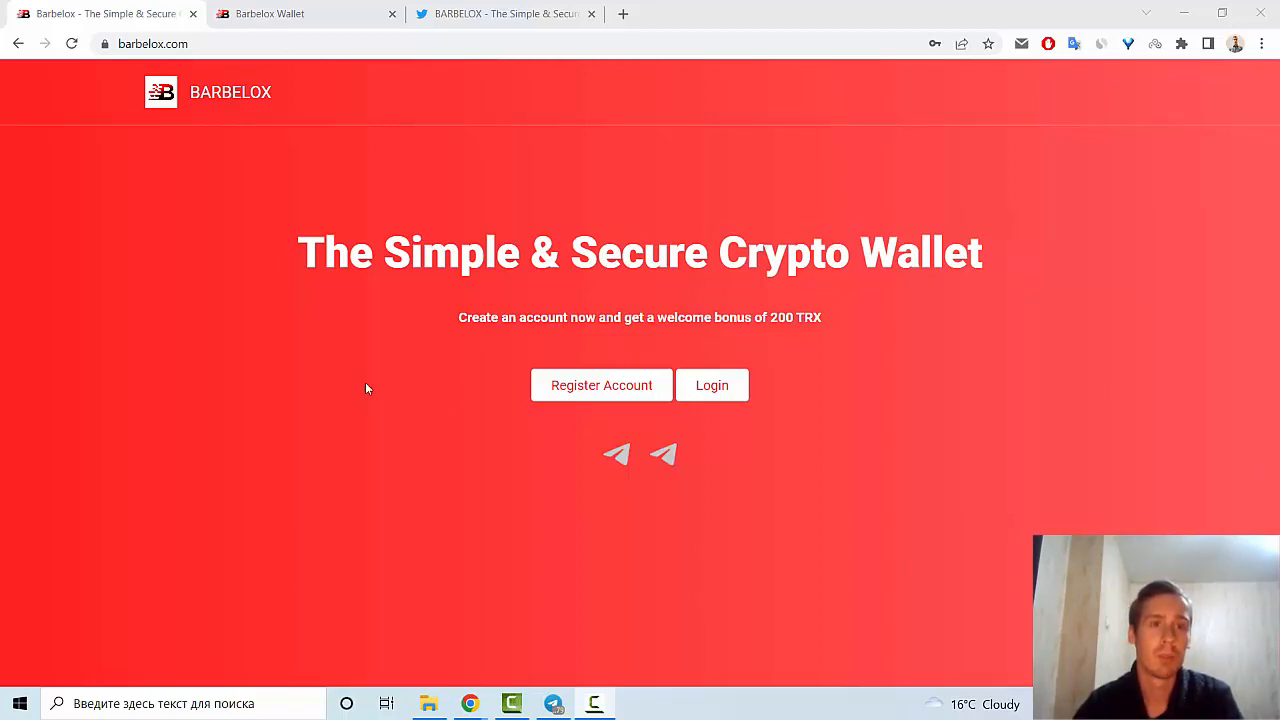
# - Highlight part of the site headline, then clear the highlight
pyautogui.moveTo(298, 252); pyautogui.dragTo(704, 252)
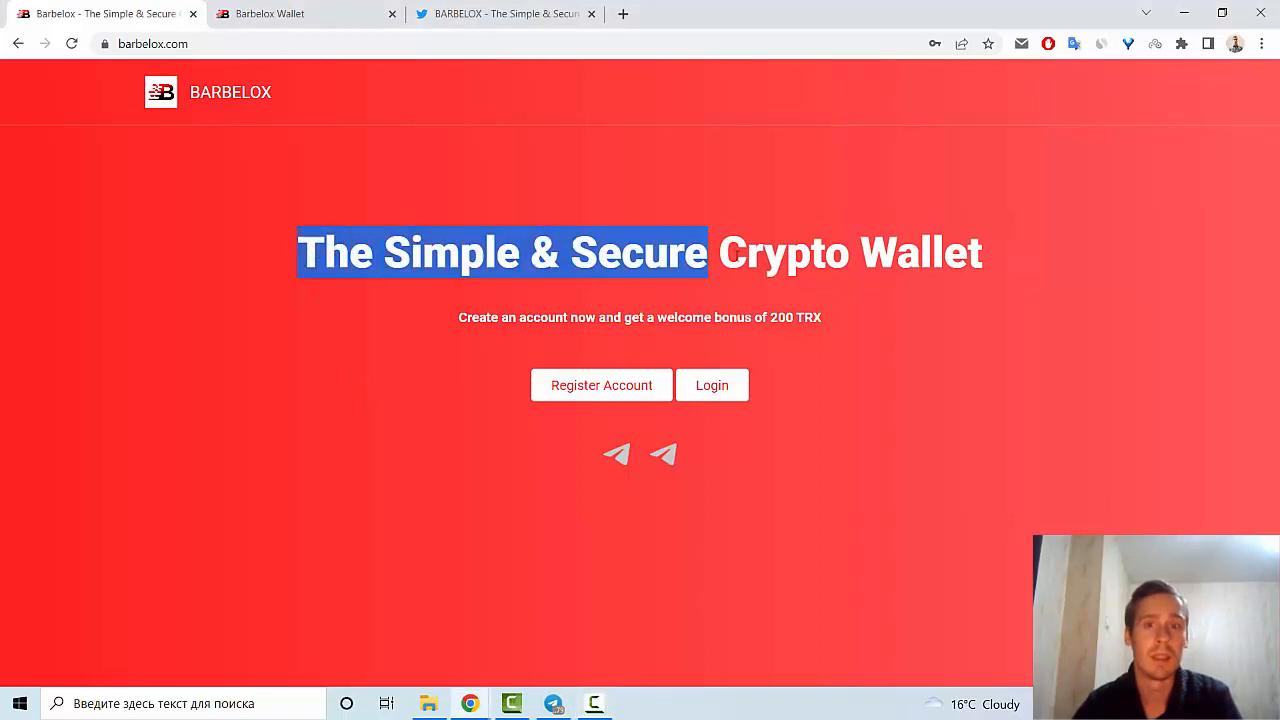
pyautogui.click(876, 312)
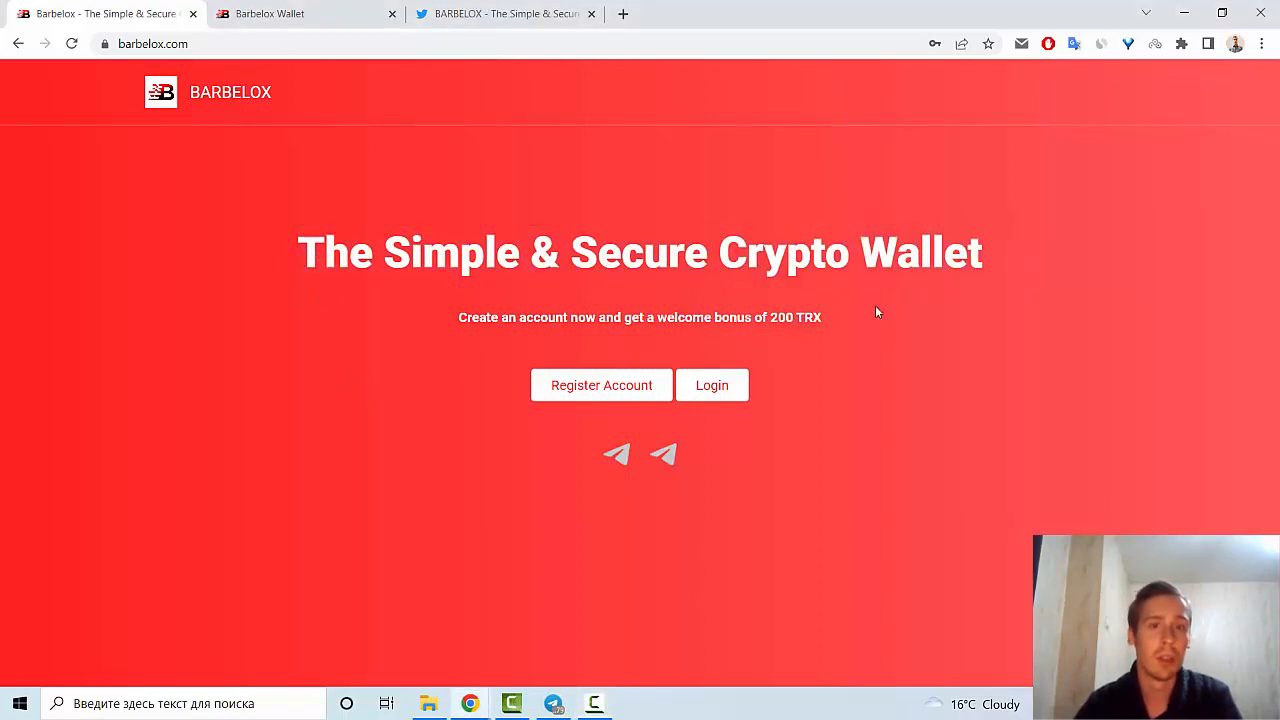
pyautogui.moveTo(888, 316)
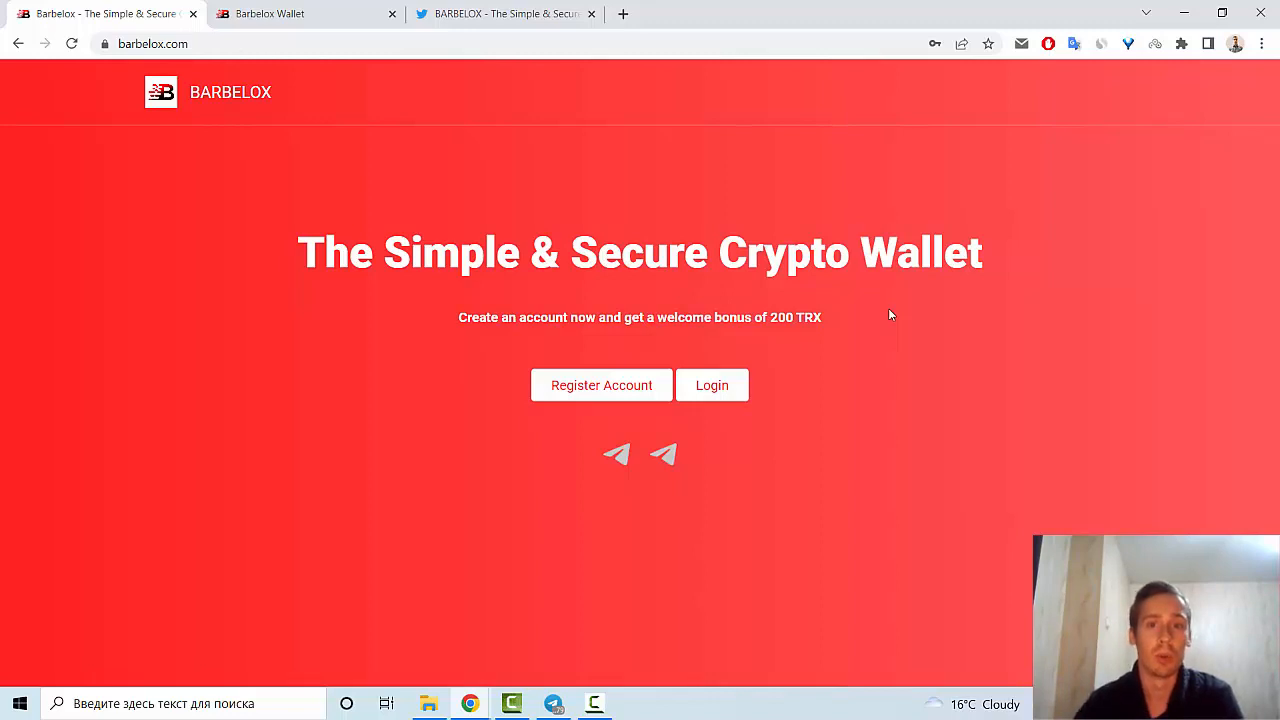
pyautogui.moveTo(856, 332)
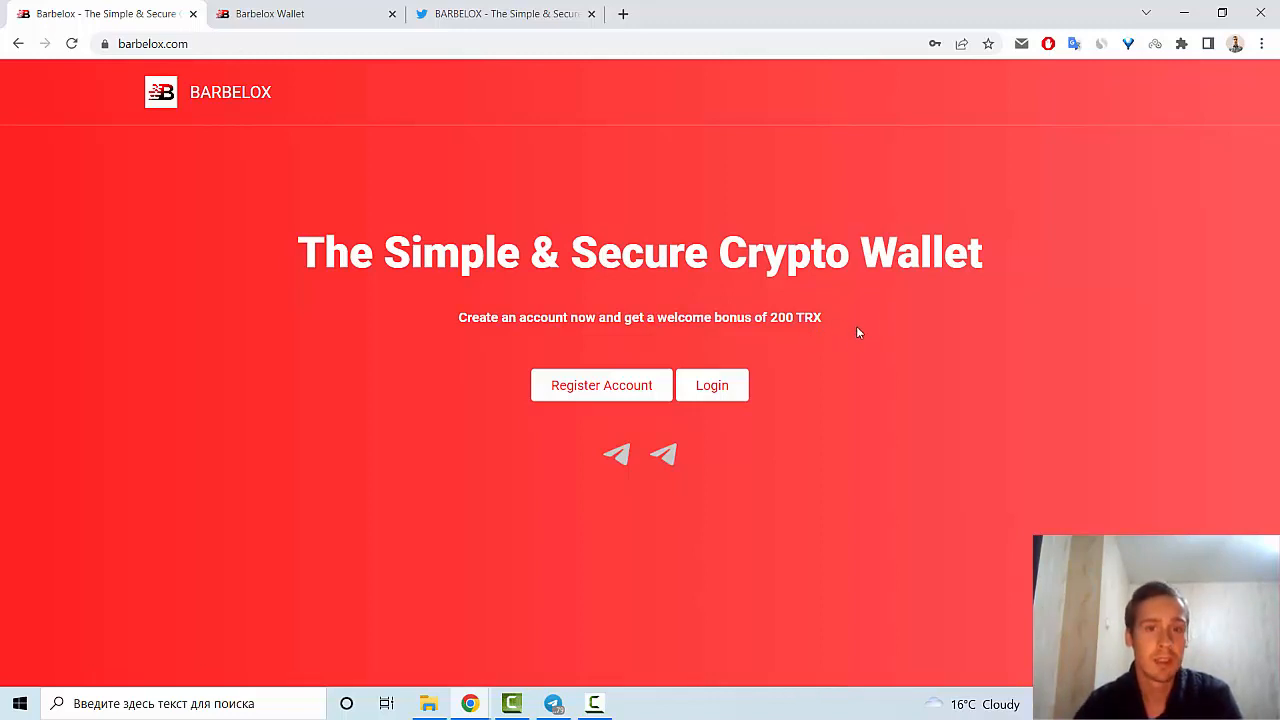
pyautogui.moveTo(818, 336)
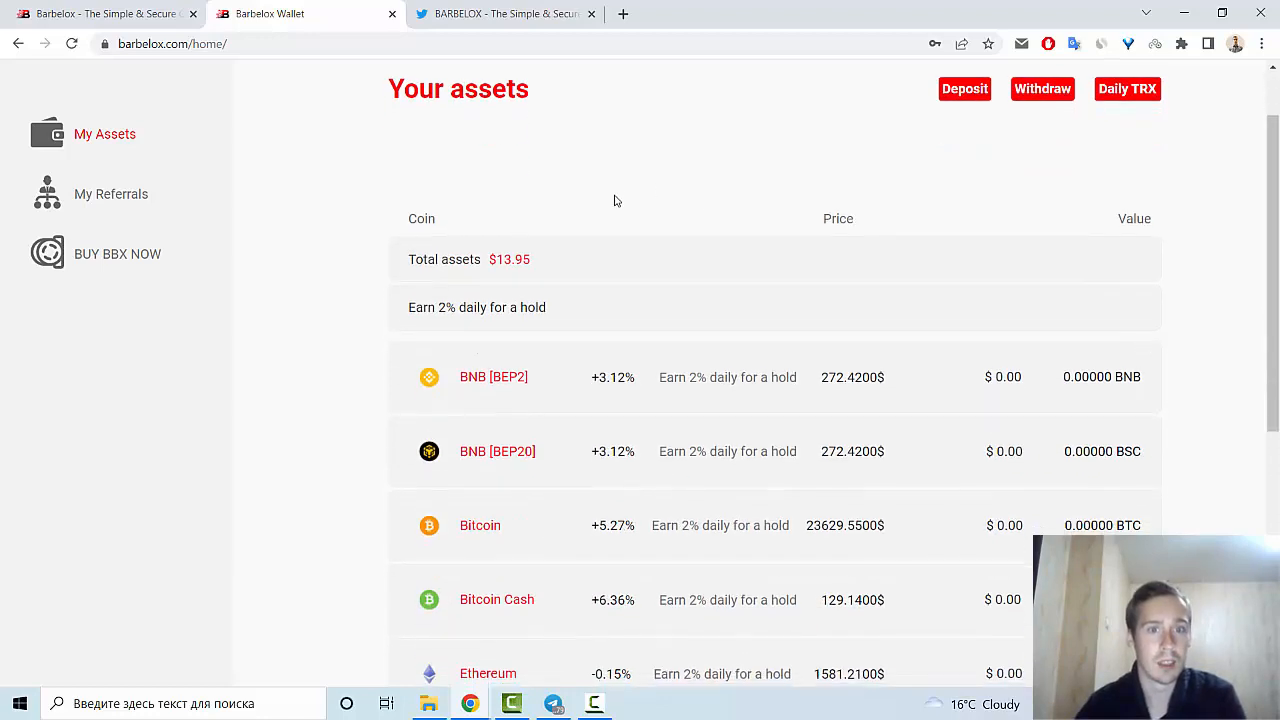
# - Browse the My Assets coin list from BNB down to Litecoin, noting 200 TRX worth $13.95
pyautogui.scroll(-3)
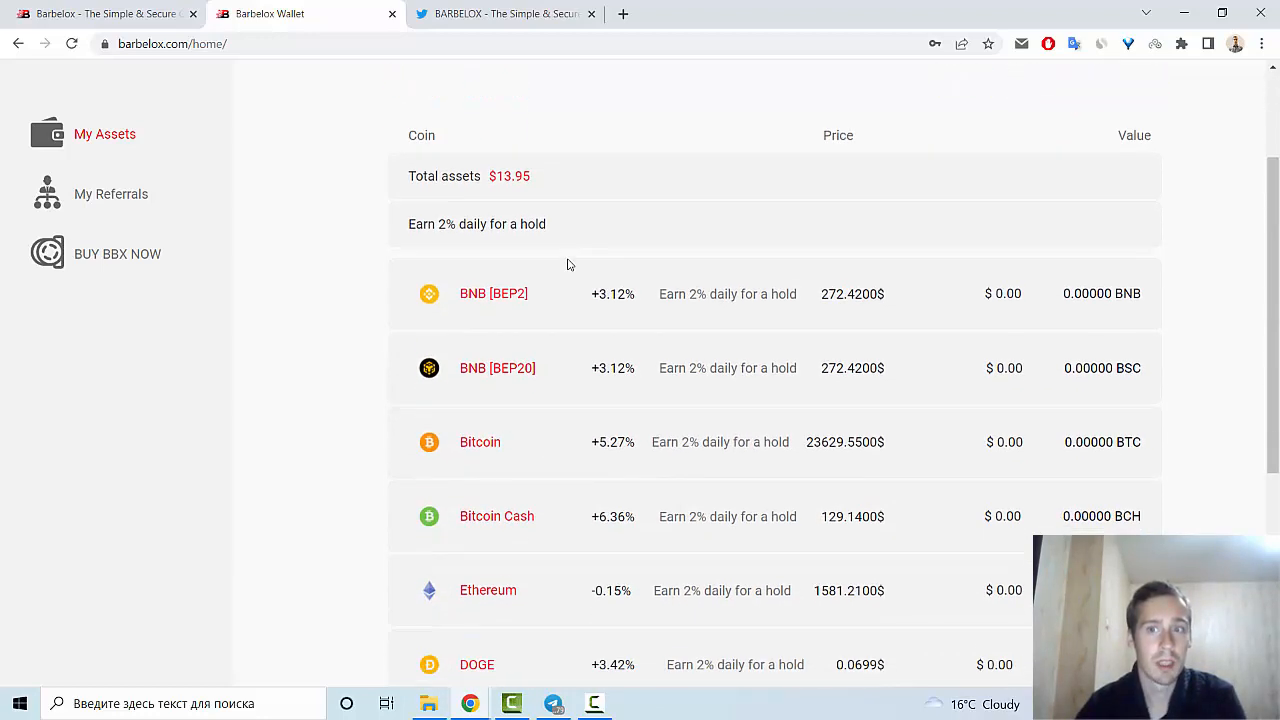
pyautogui.scroll(-3)
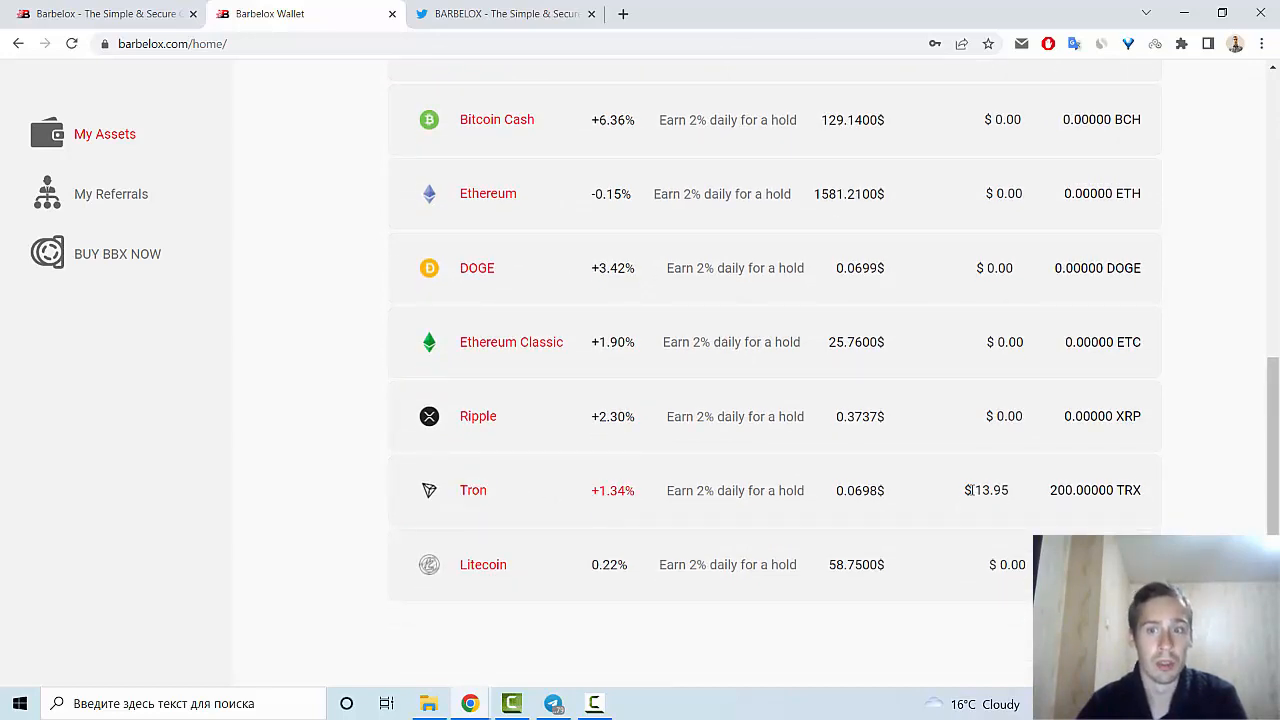
pyautogui.doubleClick(988, 490)
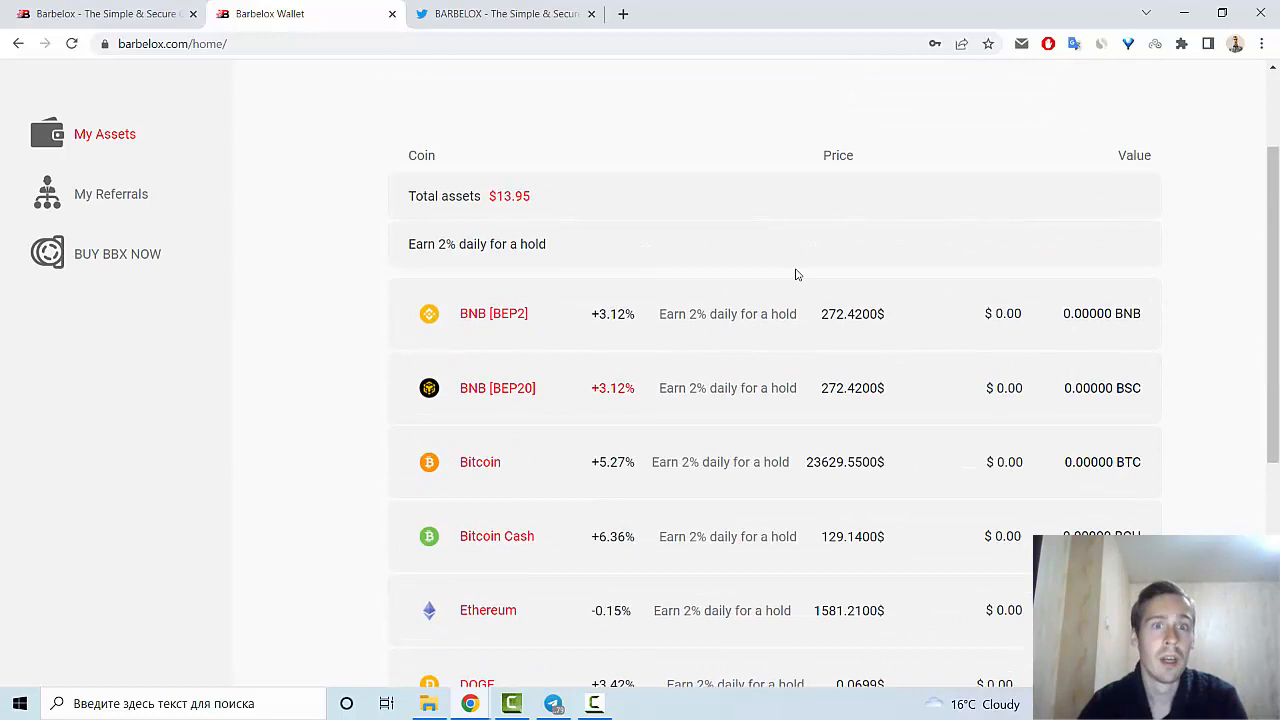
pyautogui.moveTo(634, 376)
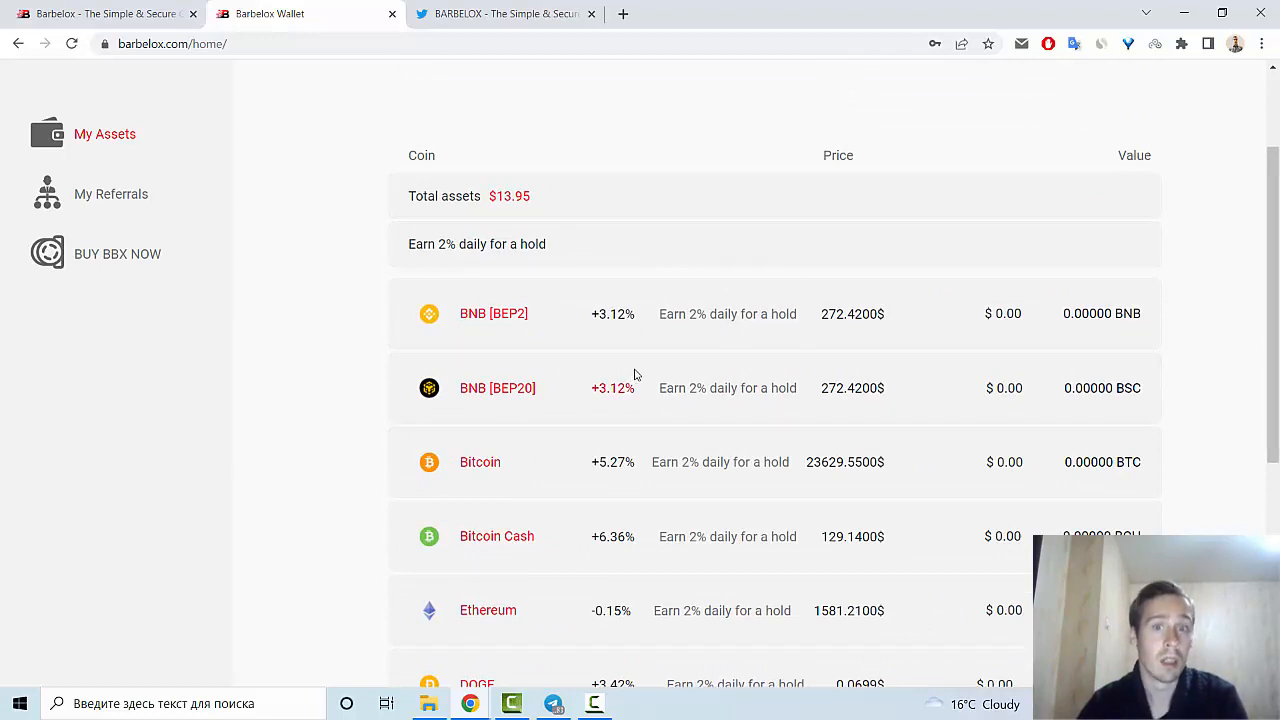
pyautogui.scroll(-3)
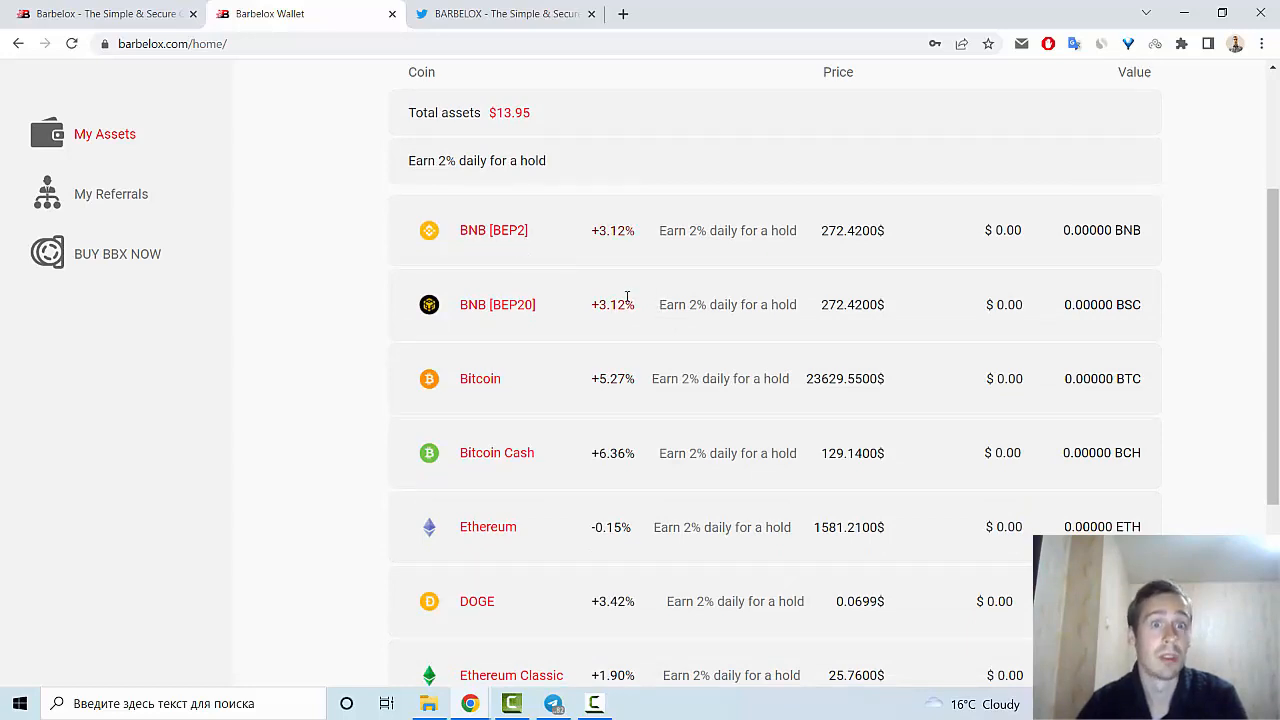
pyautogui.moveTo(604, 260)
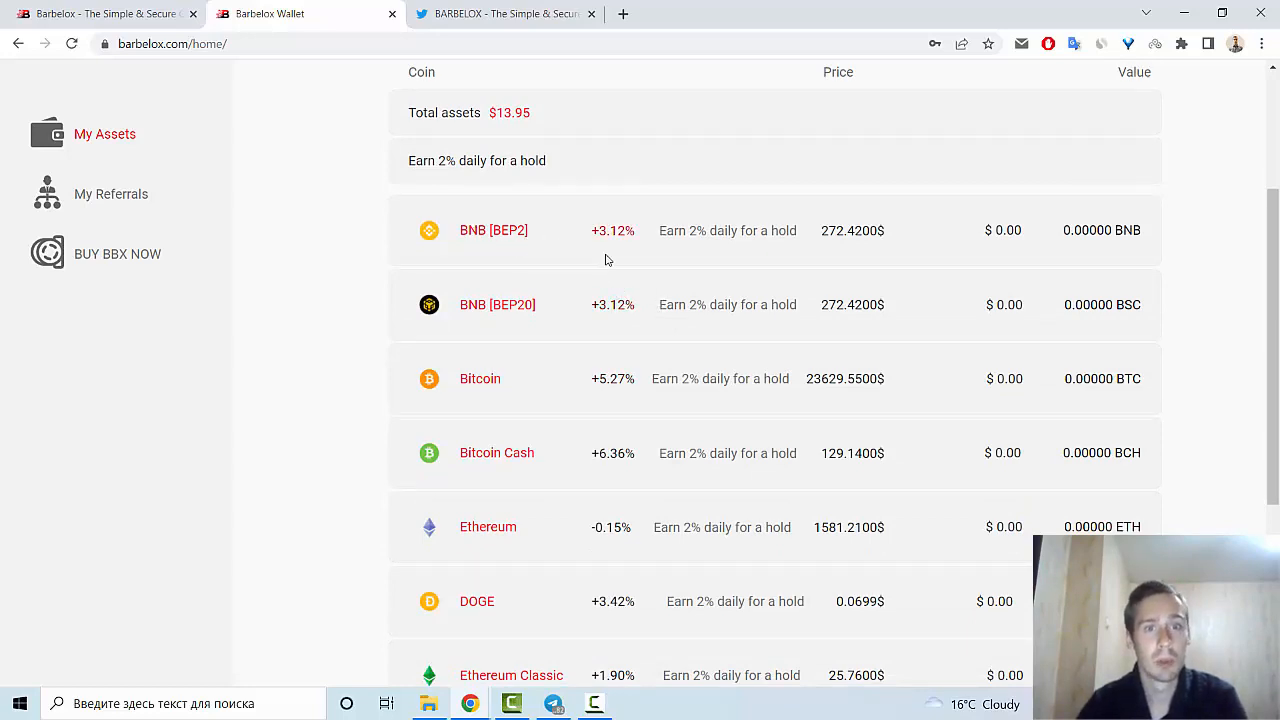
pyautogui.scroll(-3)
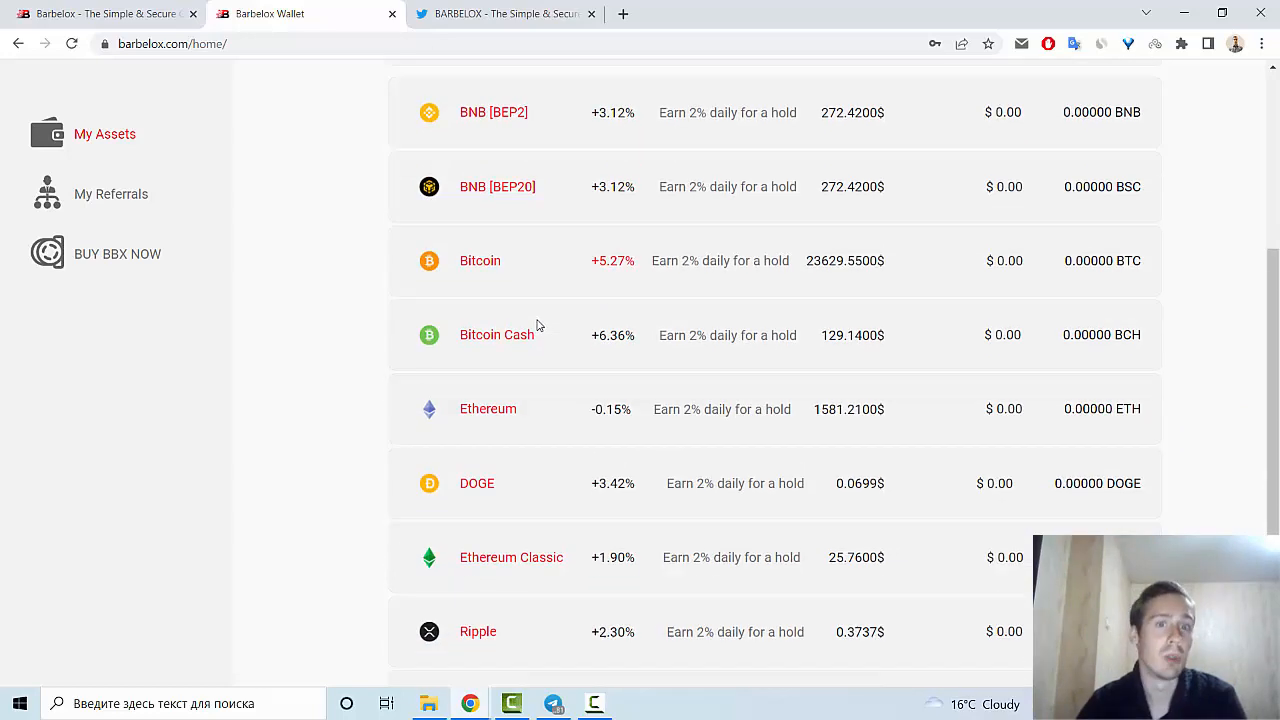
pyautogui.scroll(-3)
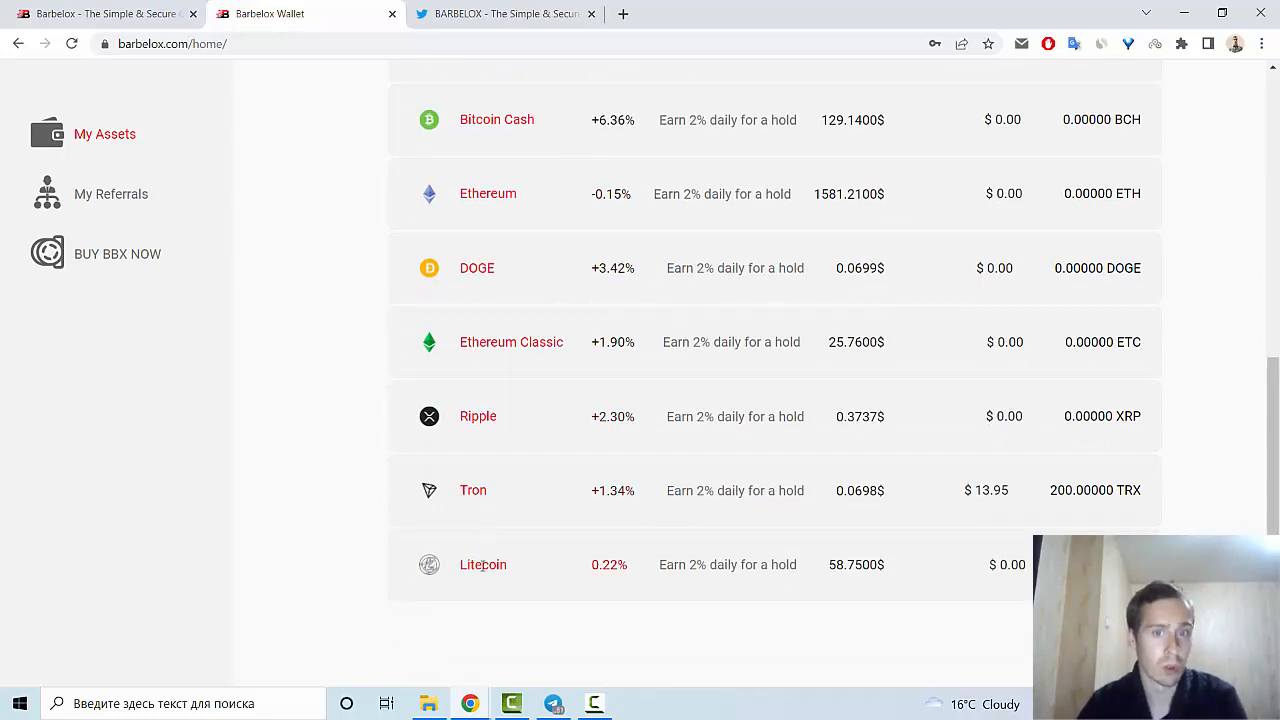
pyautogui.moveTo(112, 194)
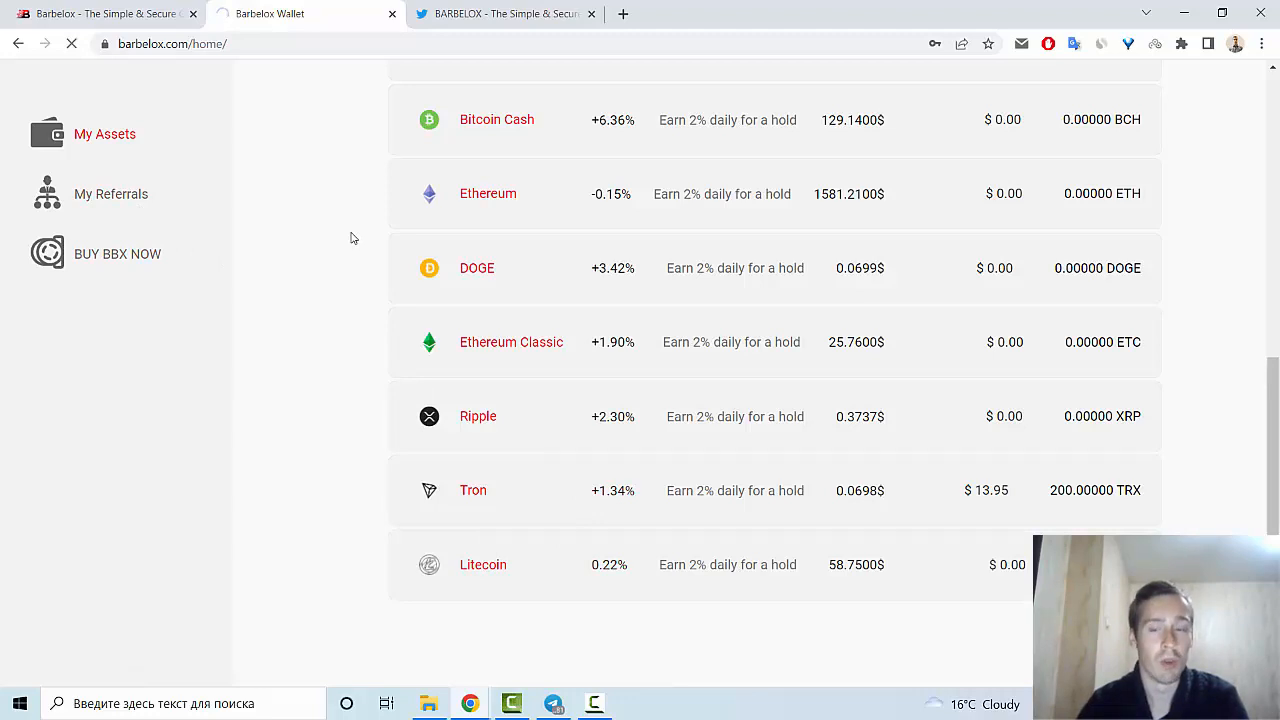
# - Show the Referral Campaign page with the referral link, 10 TRX per referral and zero referrals
pyautogui.click(112, 194)
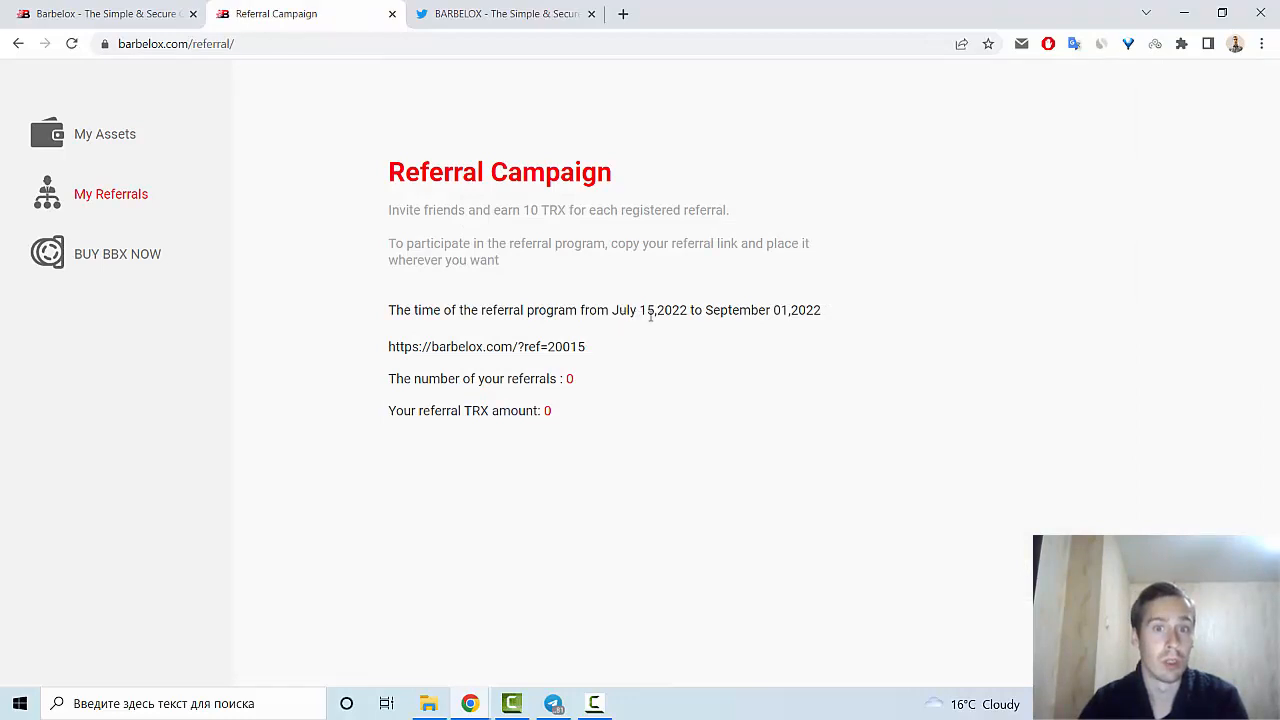
pyautogui.moveTo(836, 320)
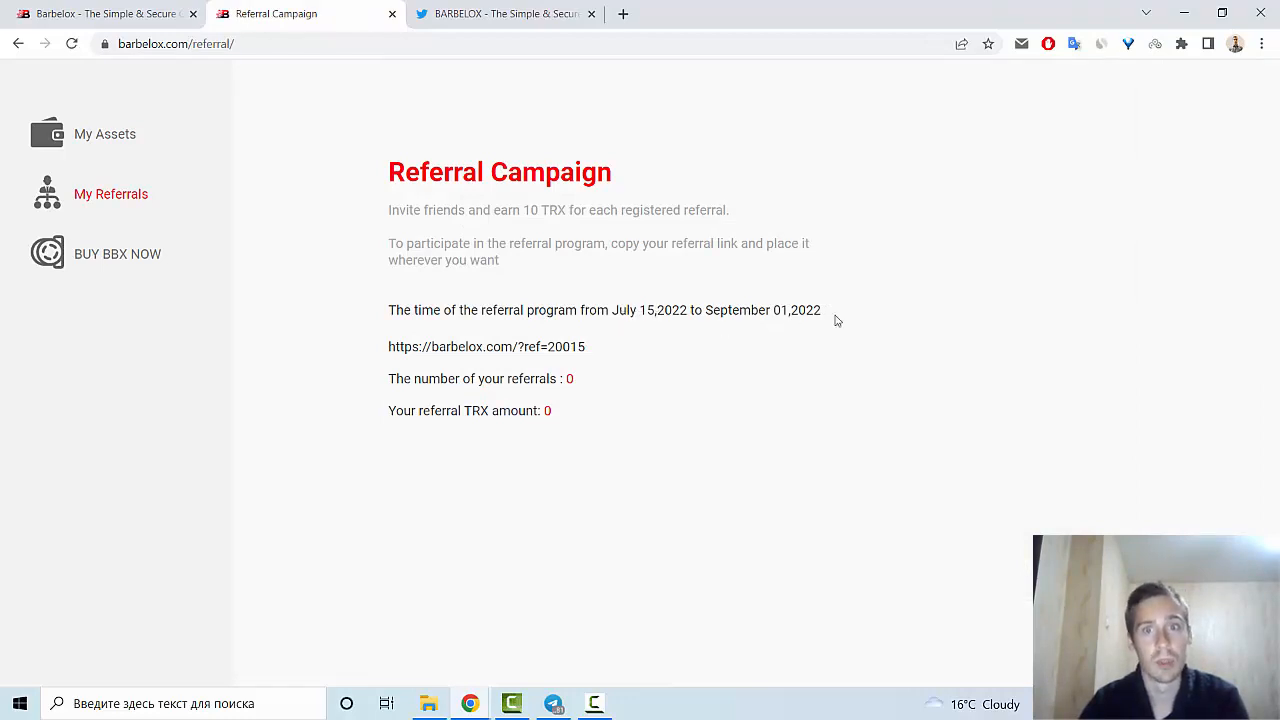
pyautogui.moveTo(152, 252)
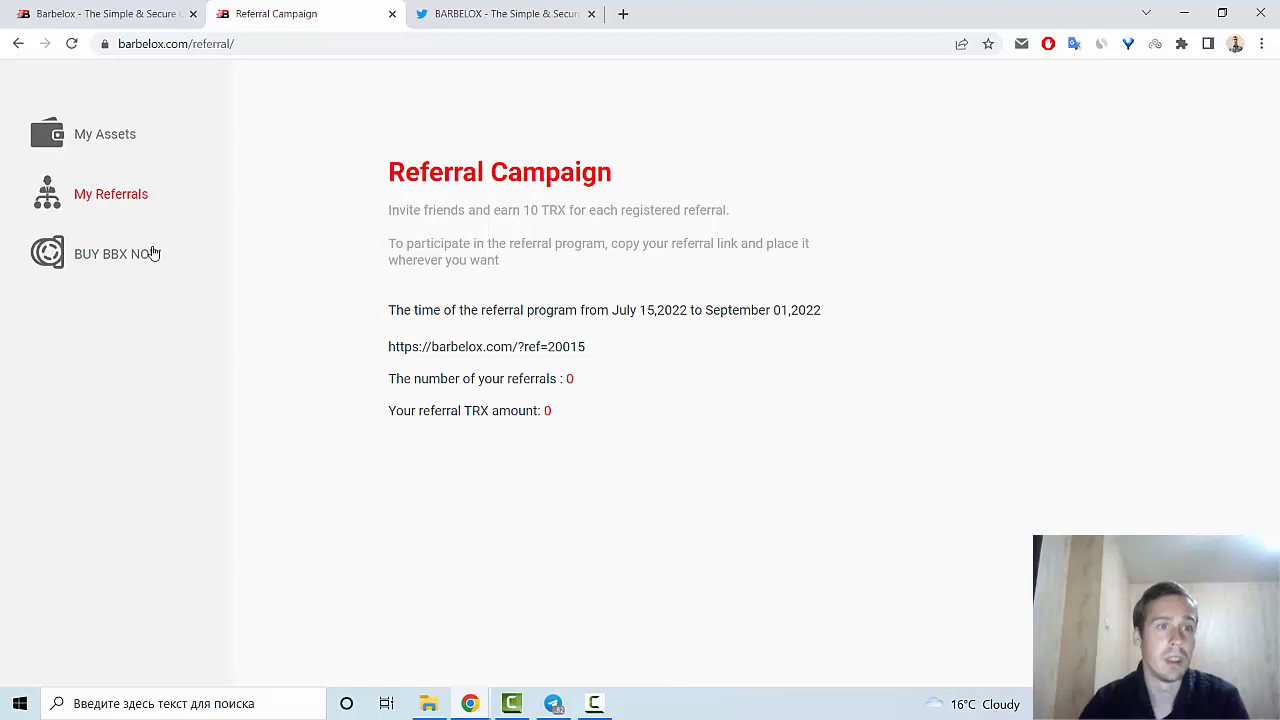
pyautogui.click(116, 252)
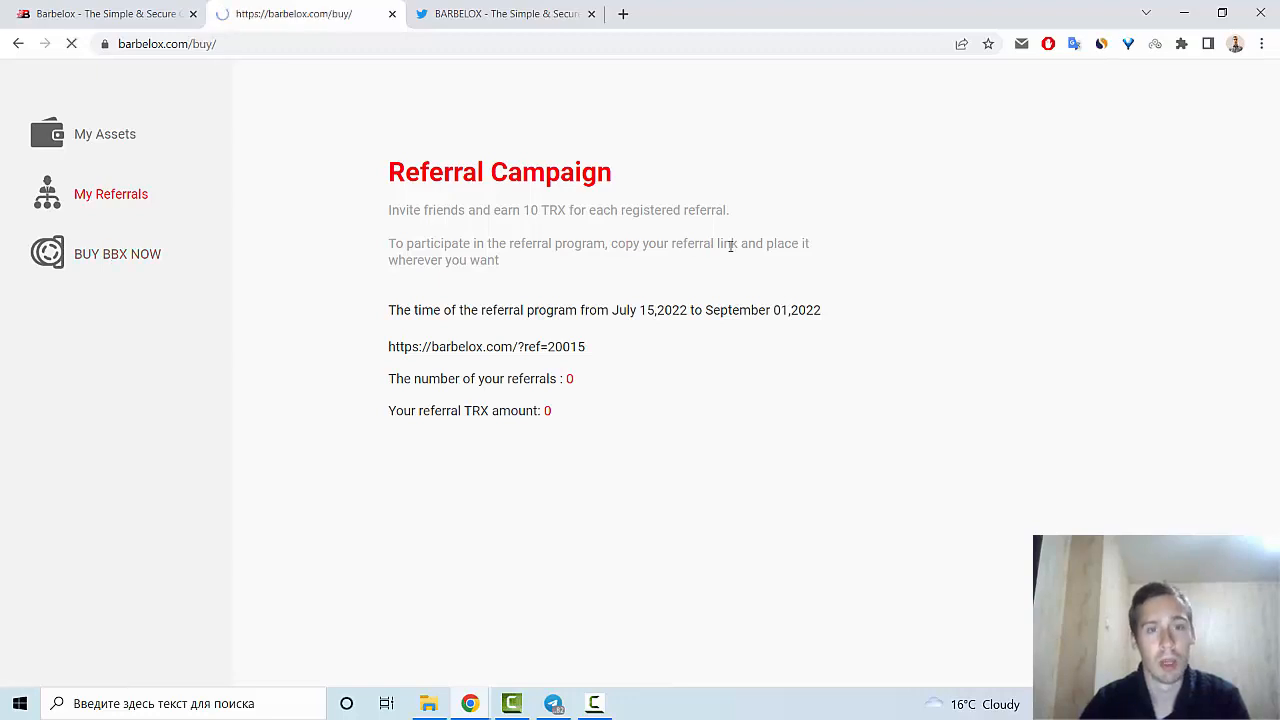
pyautogui.click(116, 252)
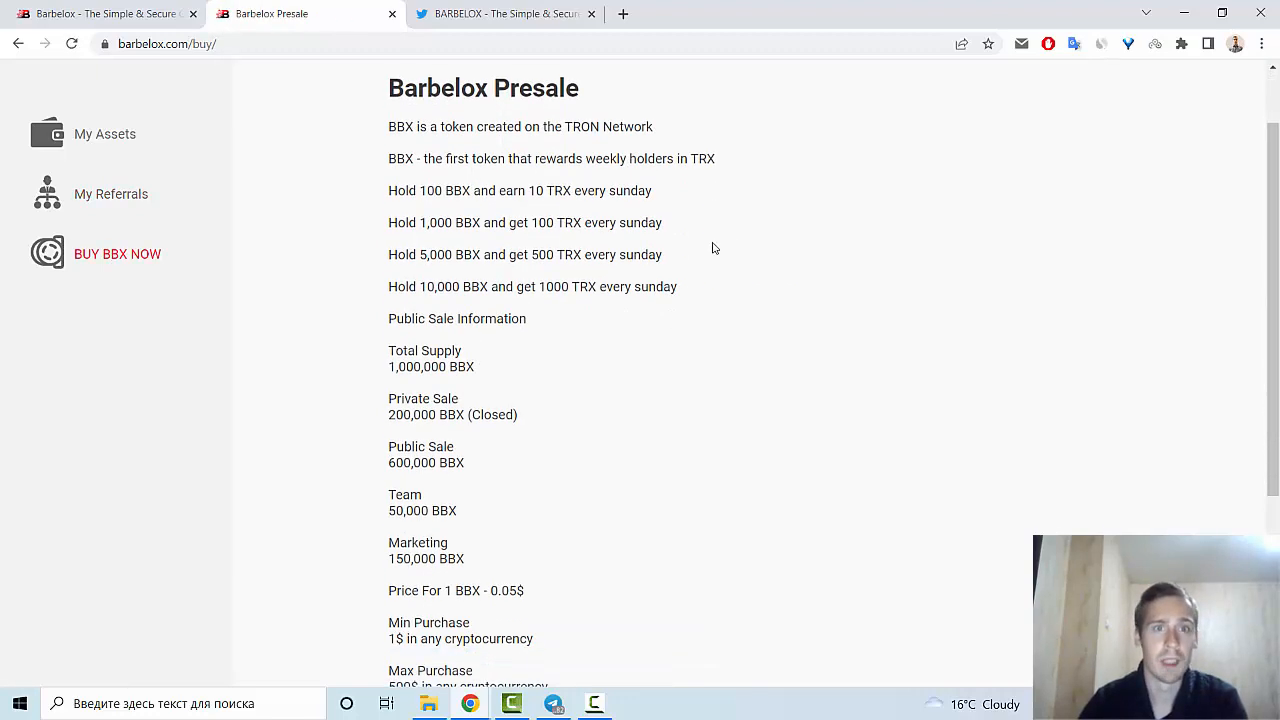
pyautogui.scroll(-3)
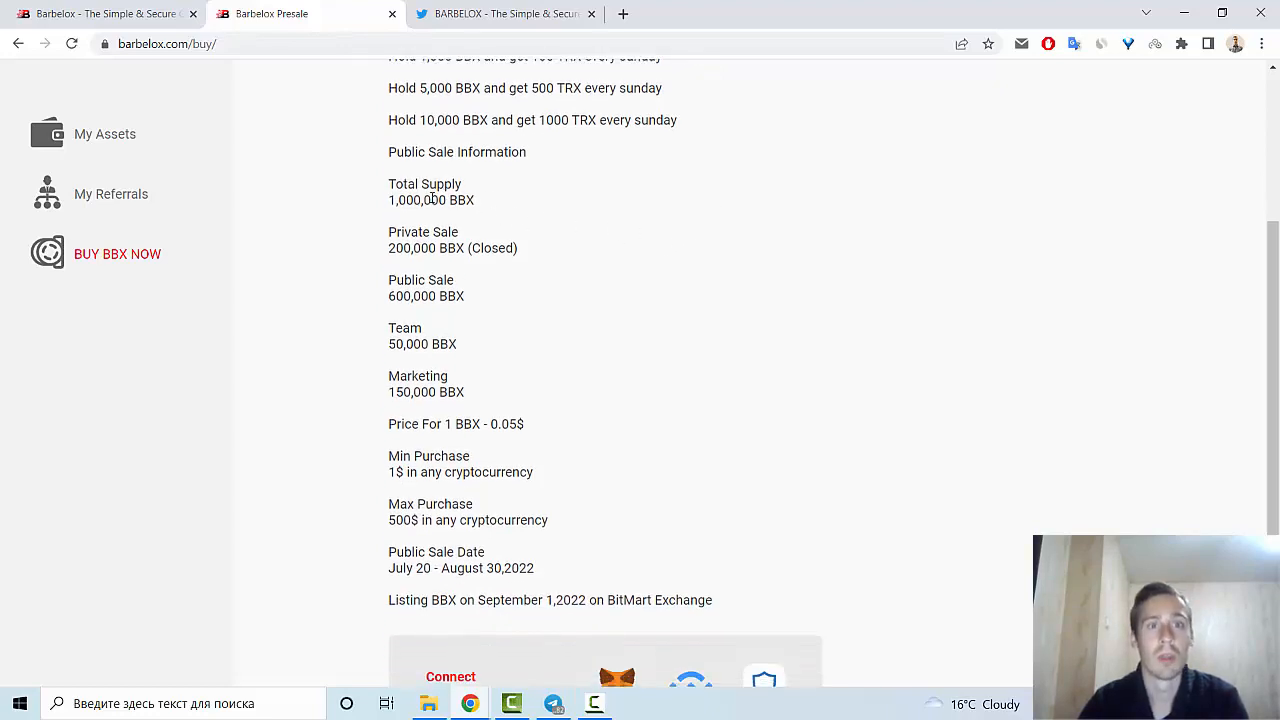
pyautogui.moveTo(464, 228)
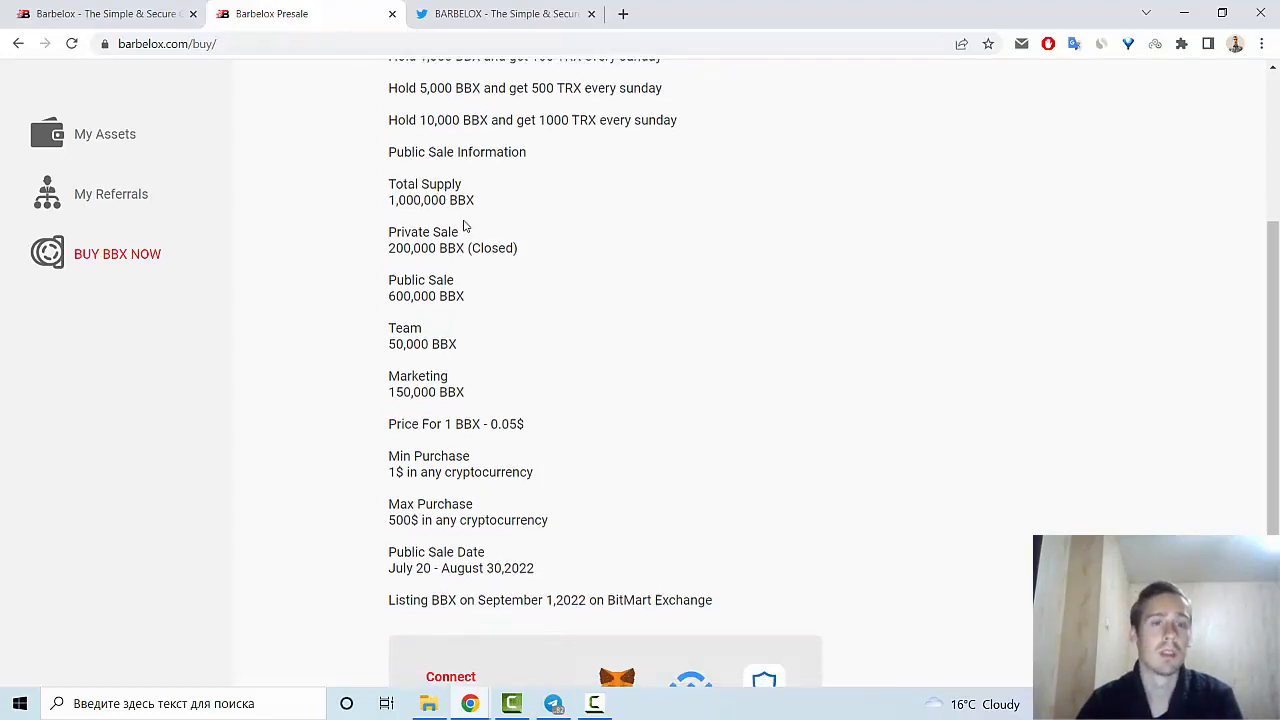
pyautogui.moveTo(484, 264)
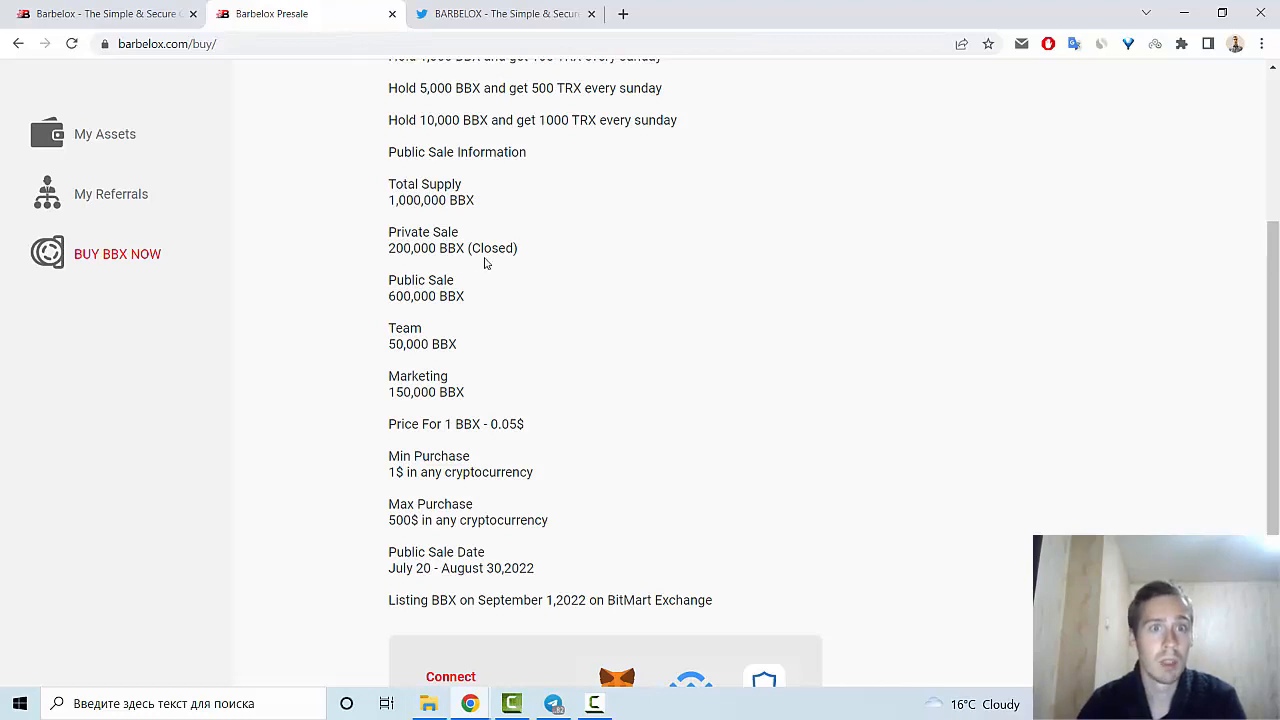
pyautogui.doubleClick(492, 248)
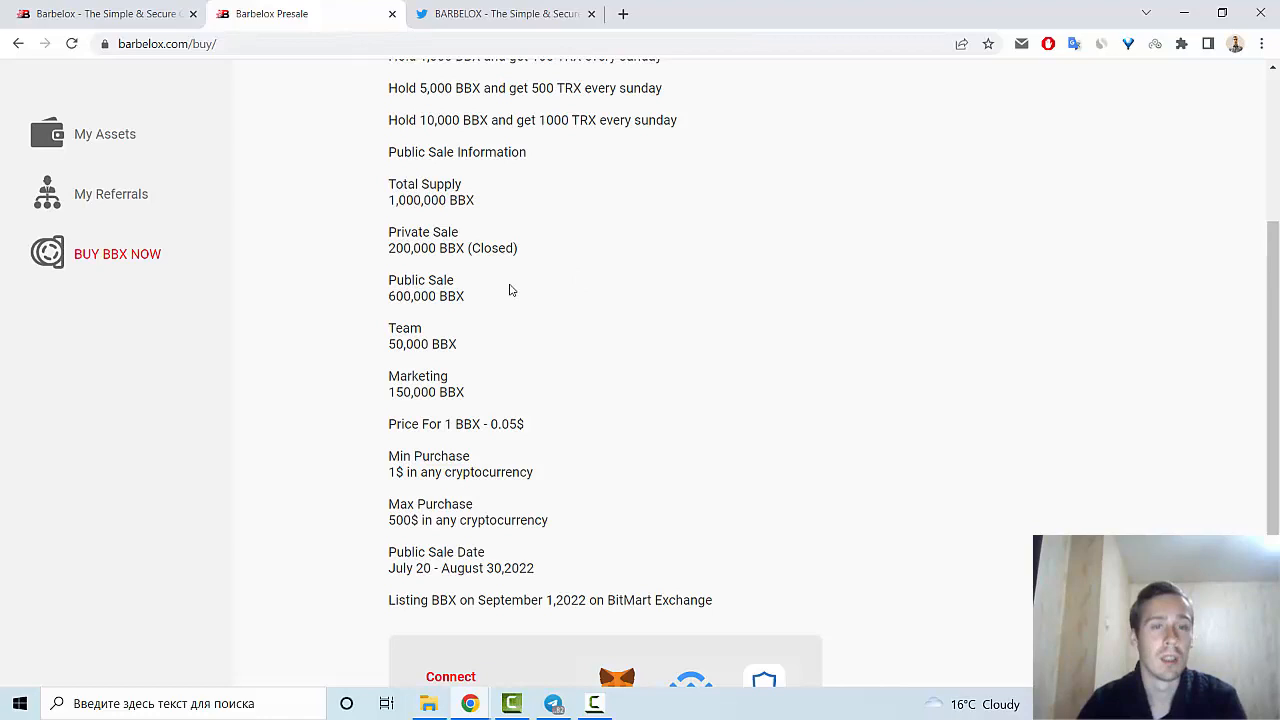
pyautogui.scroll(-3)
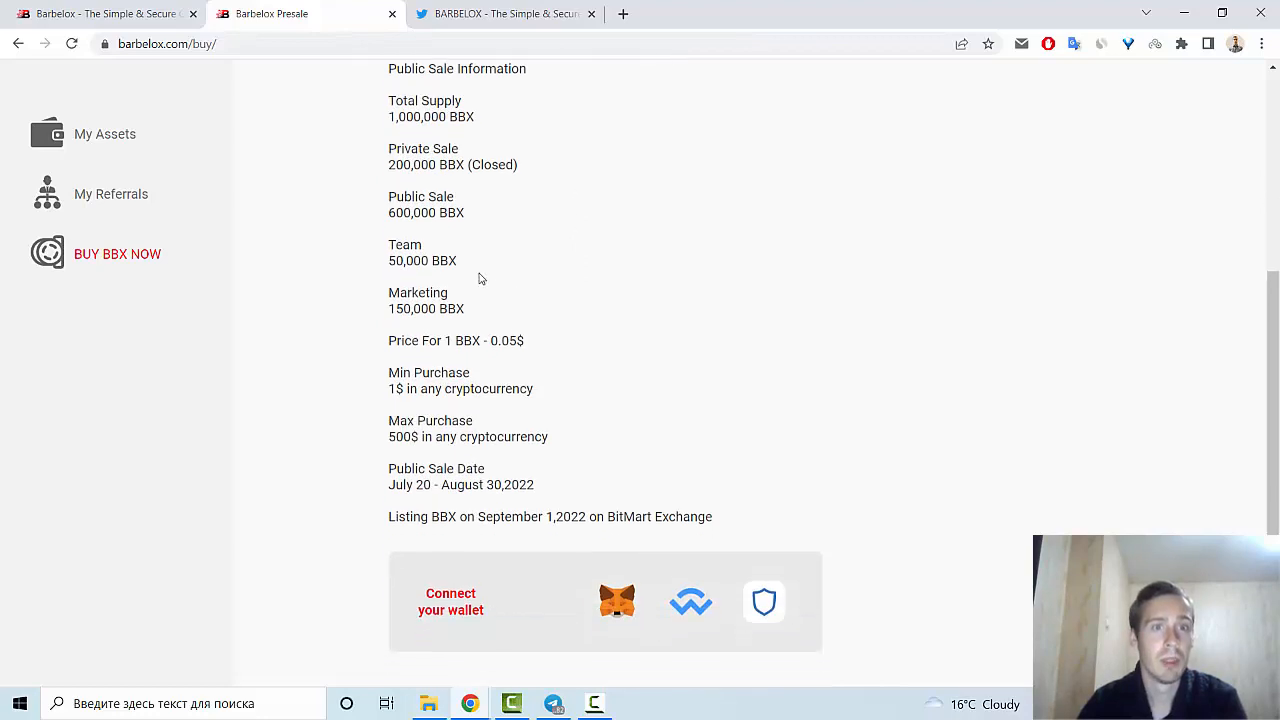
pyautogui.moveTo(598, 268)
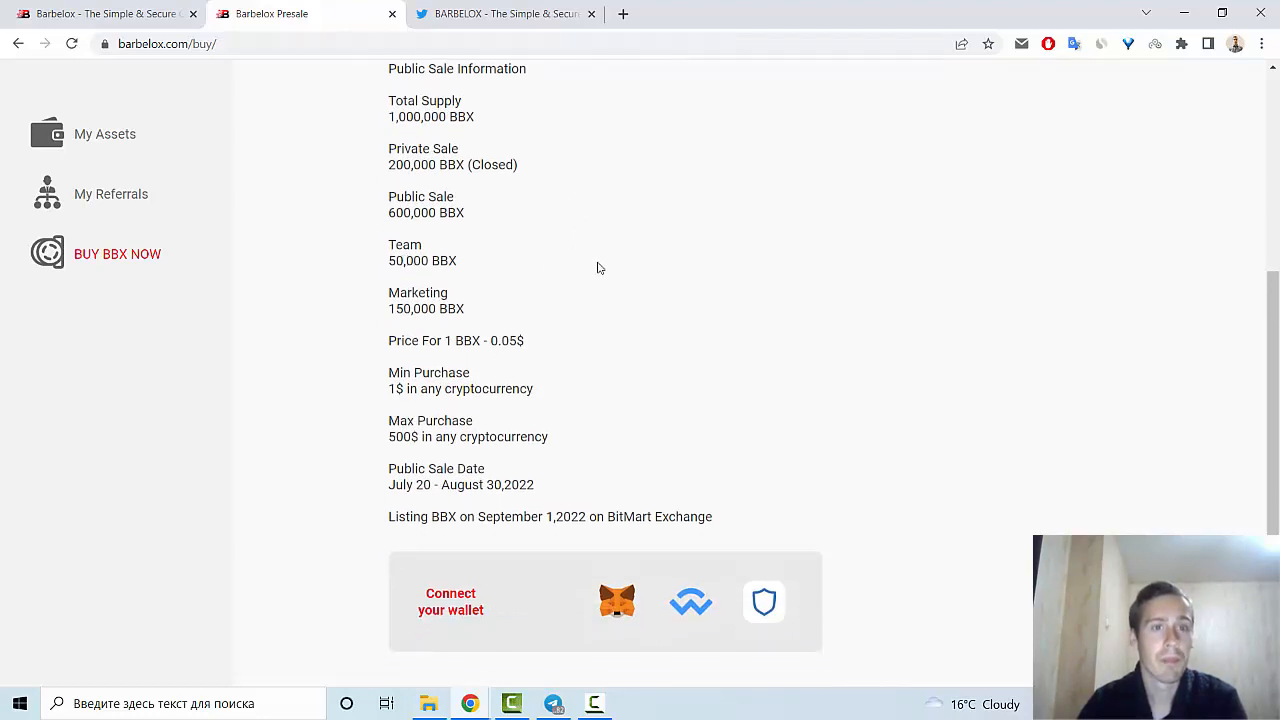
pyautogui.moveTo(584, 268)
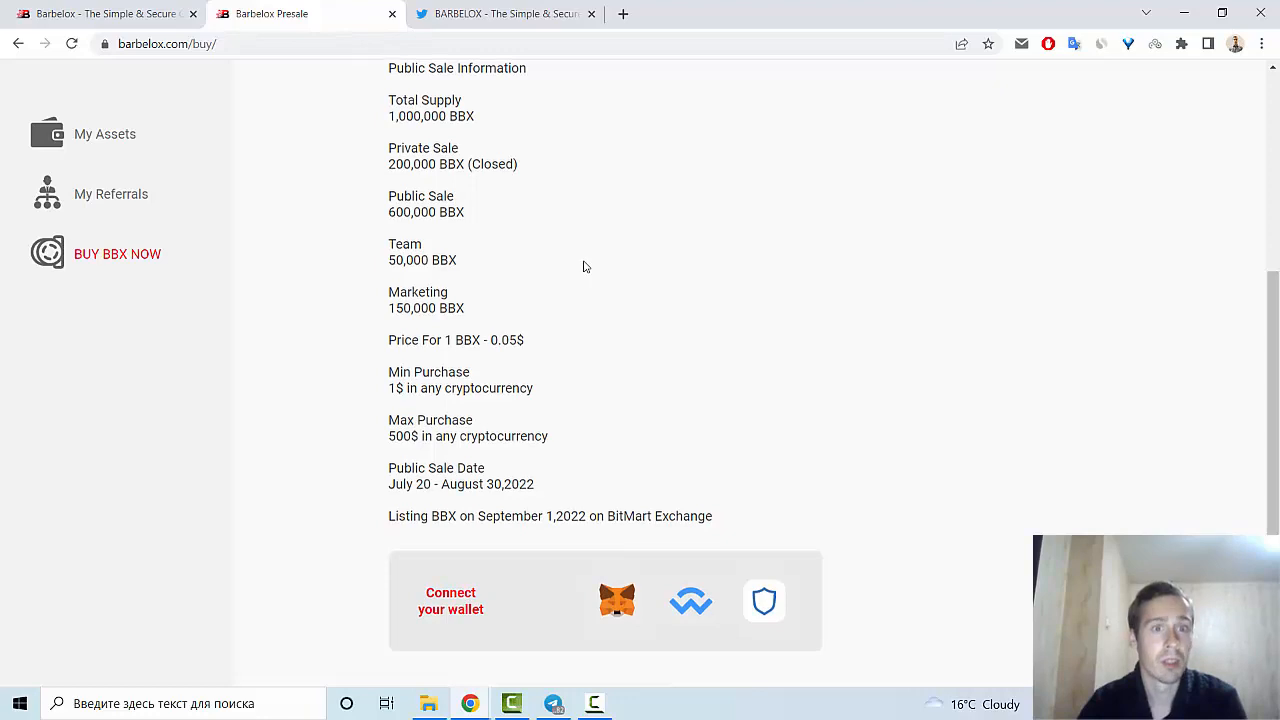
pyautogui.scroll(-3)
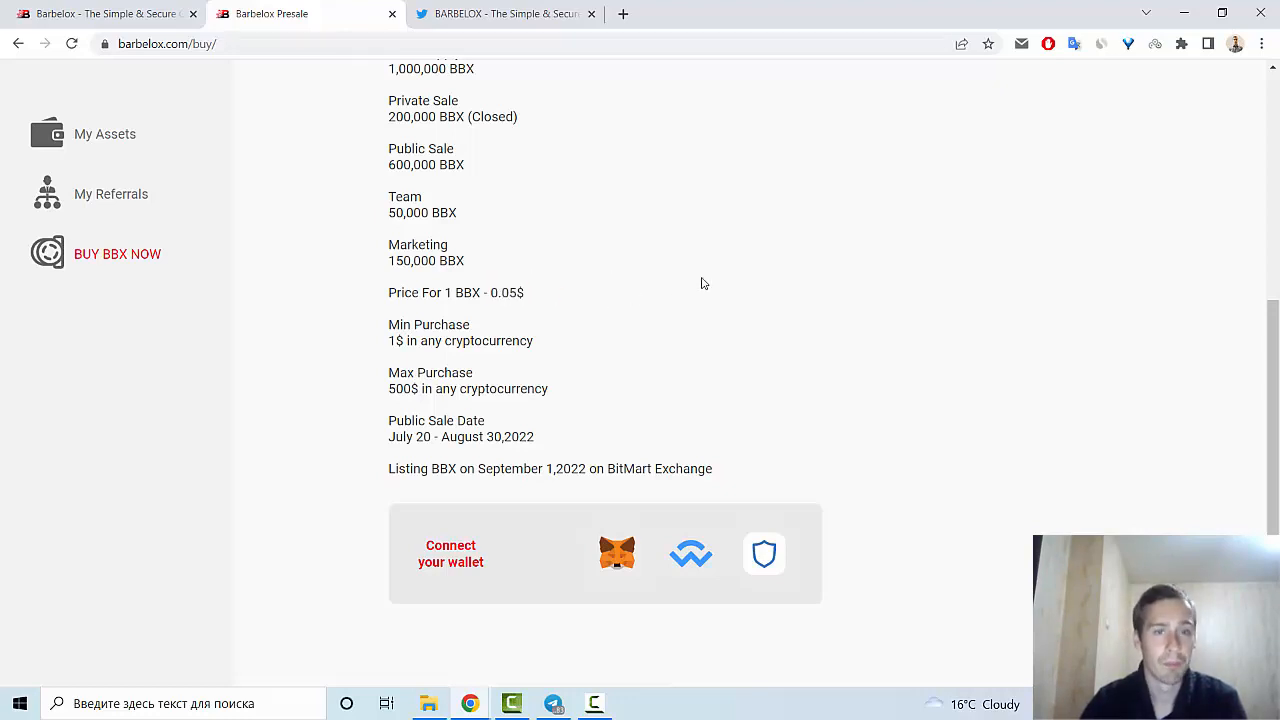
pyautogui.moveTo(504, 430)
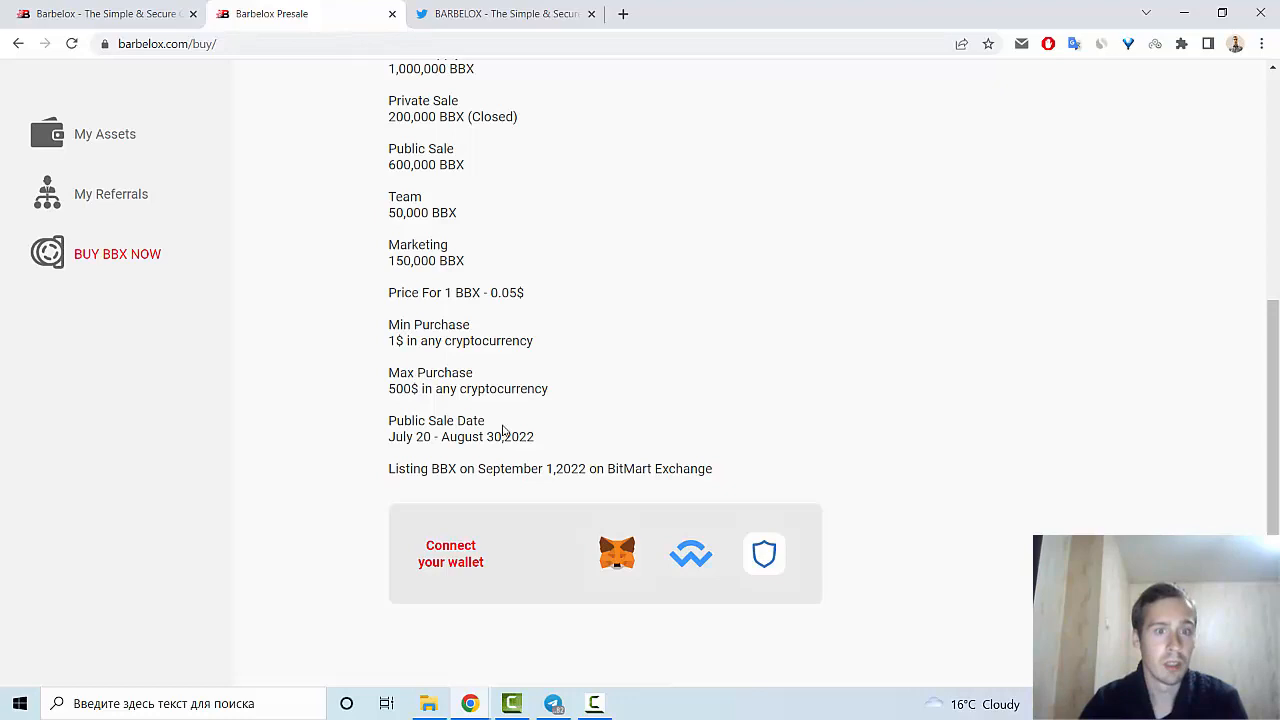
pyautogui.moveTo(388, 468); pyautogui.dragTo(710, 468)
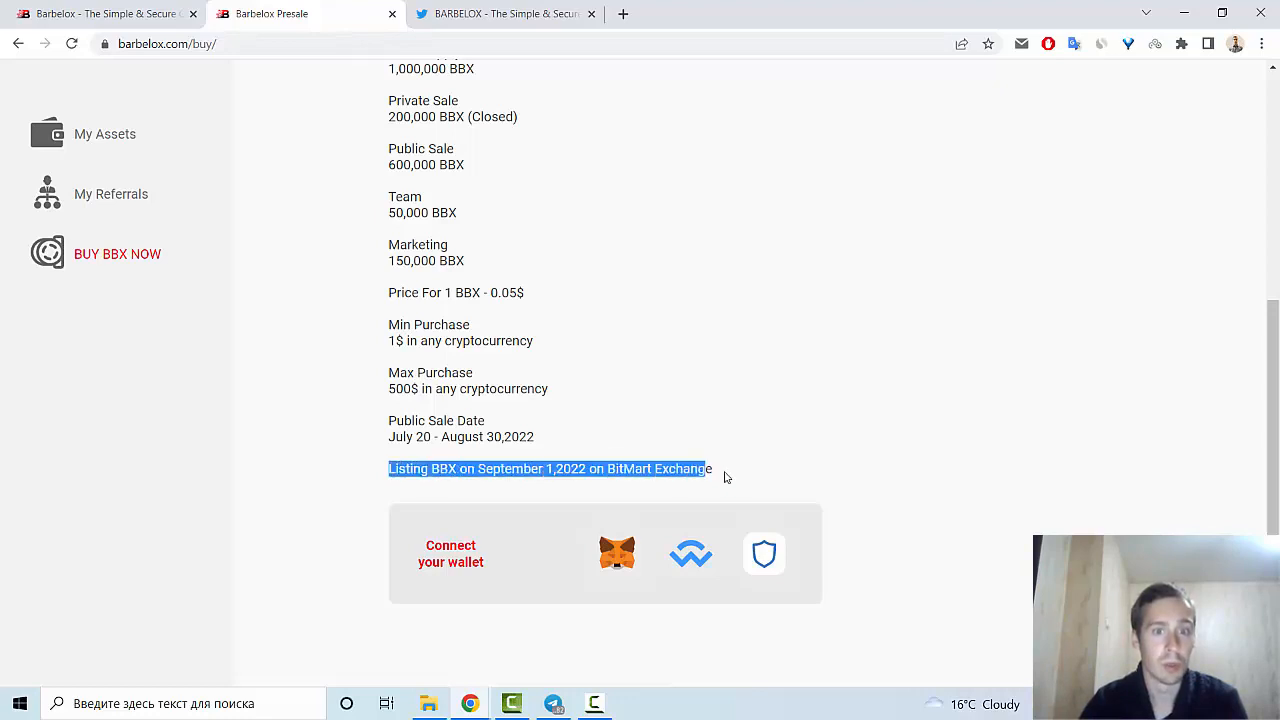
pyautogui.click(810, 336)
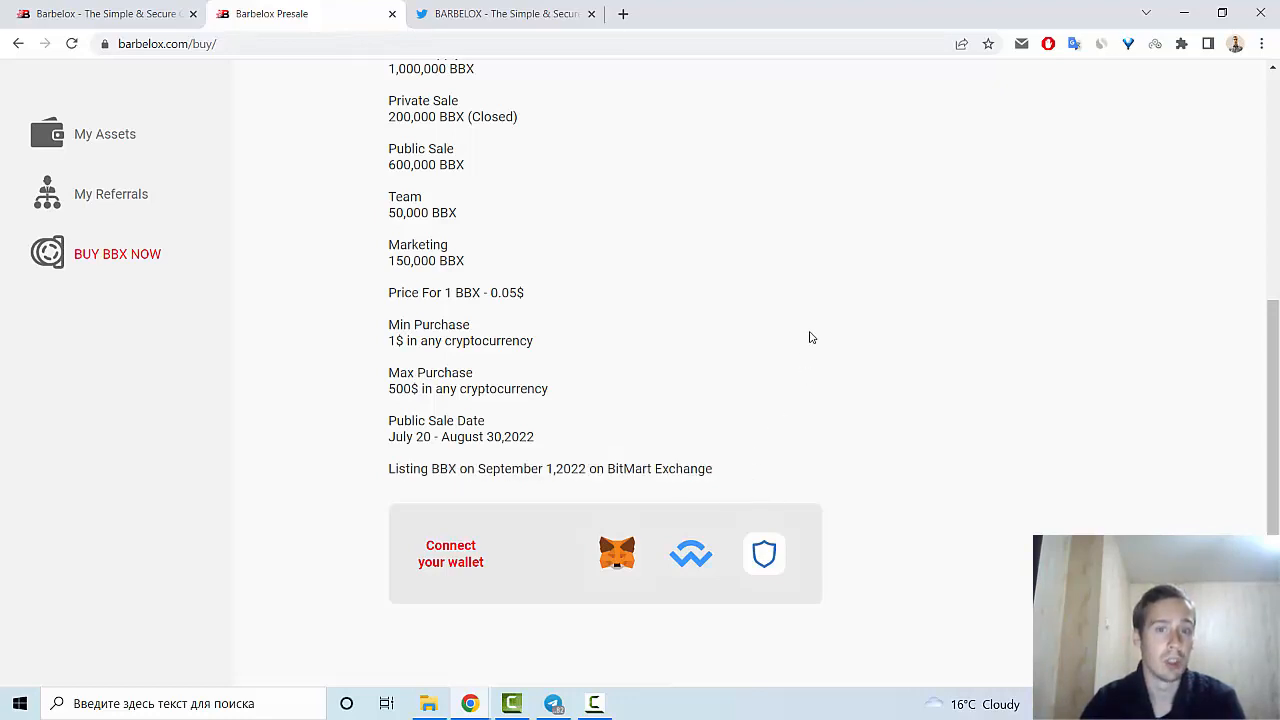
pyautogui.scroll(3)
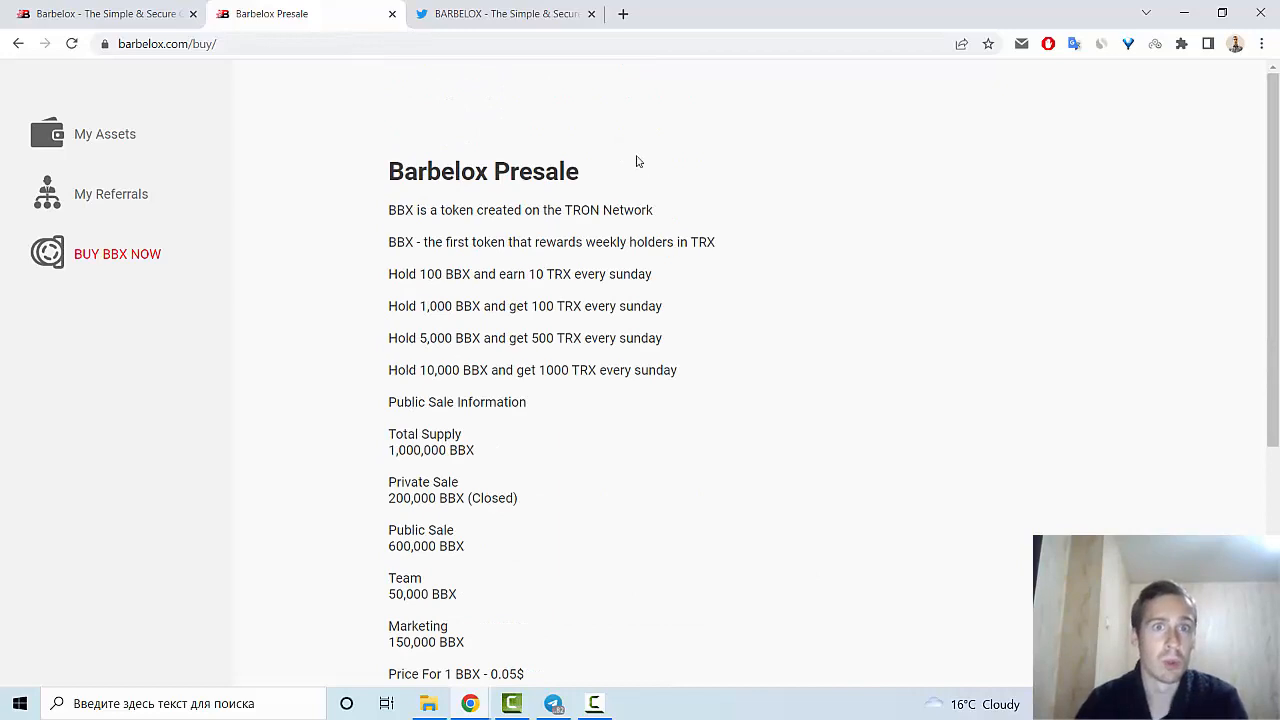
pyautogui.click(504, 12)
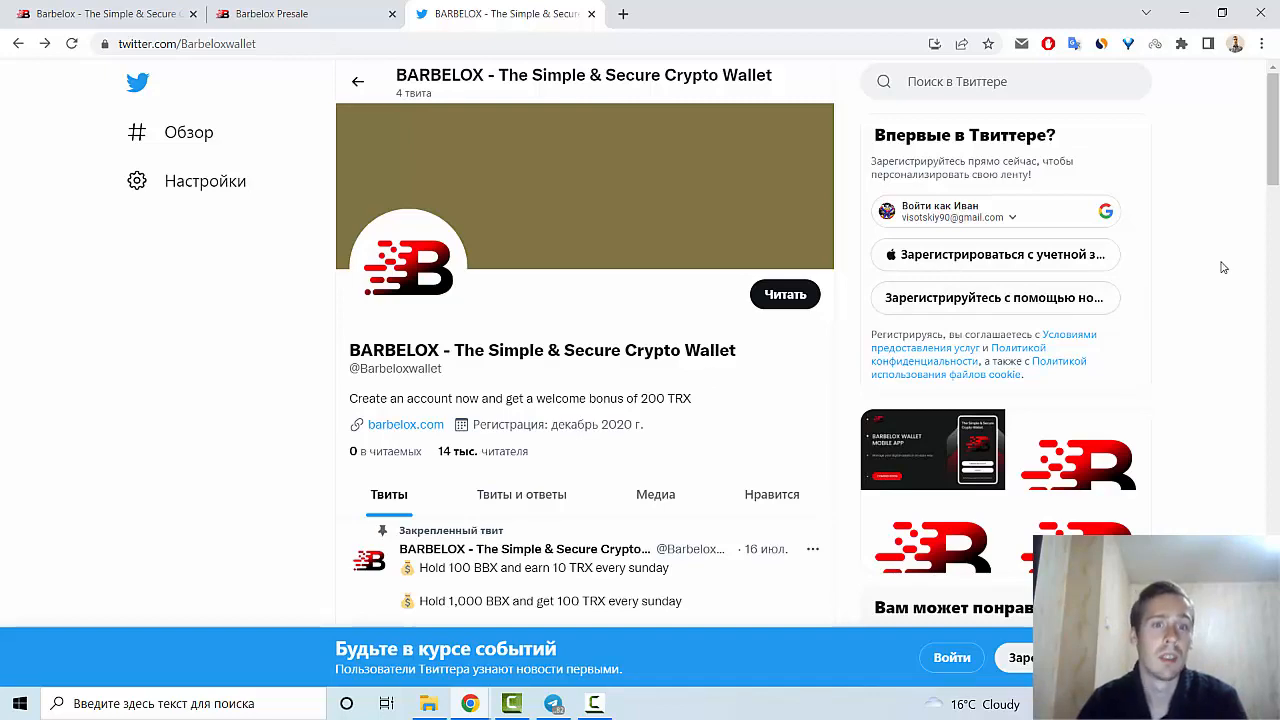
pyautogui.scroll(-3)
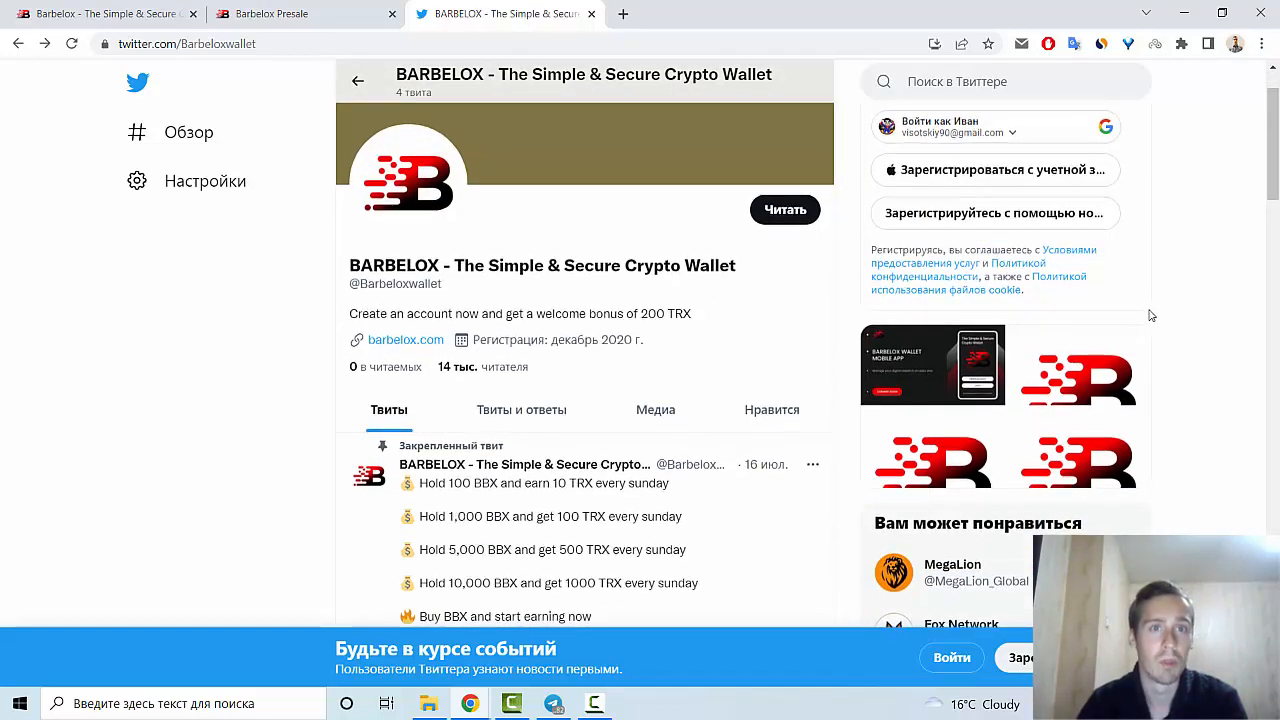
pyautogui.scroll(-3)
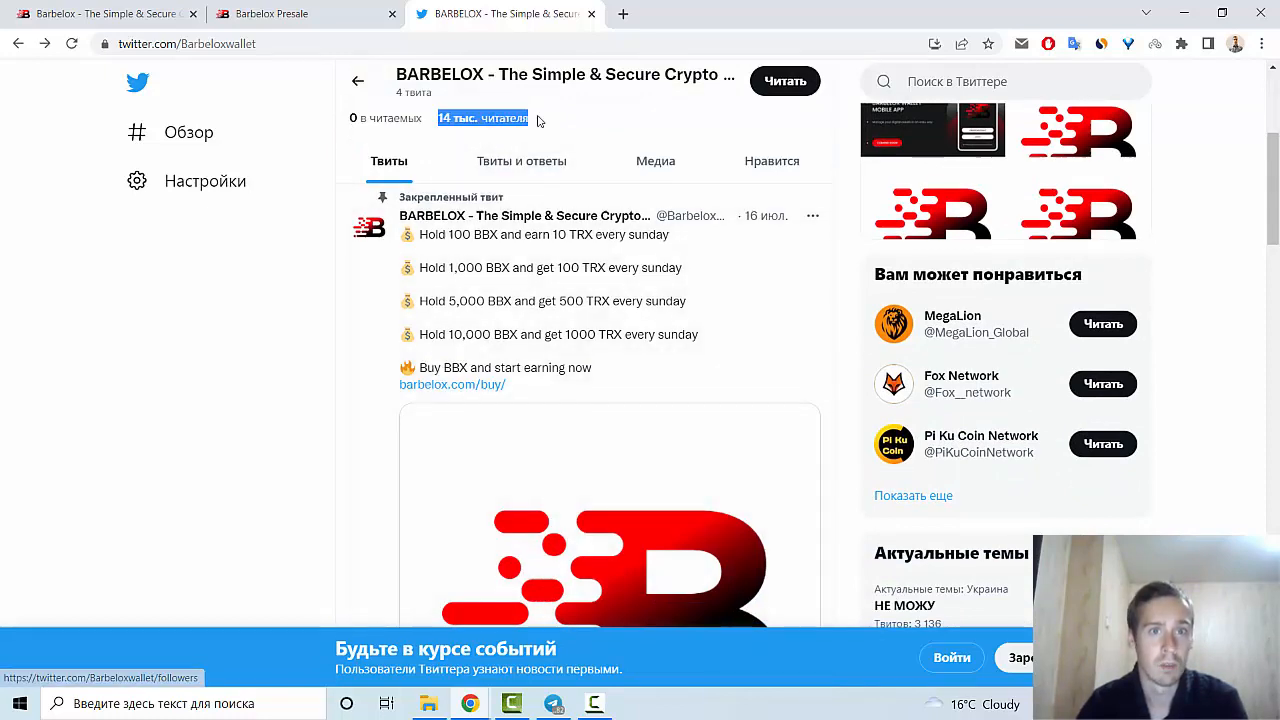
pyautogui.scroll(-3)
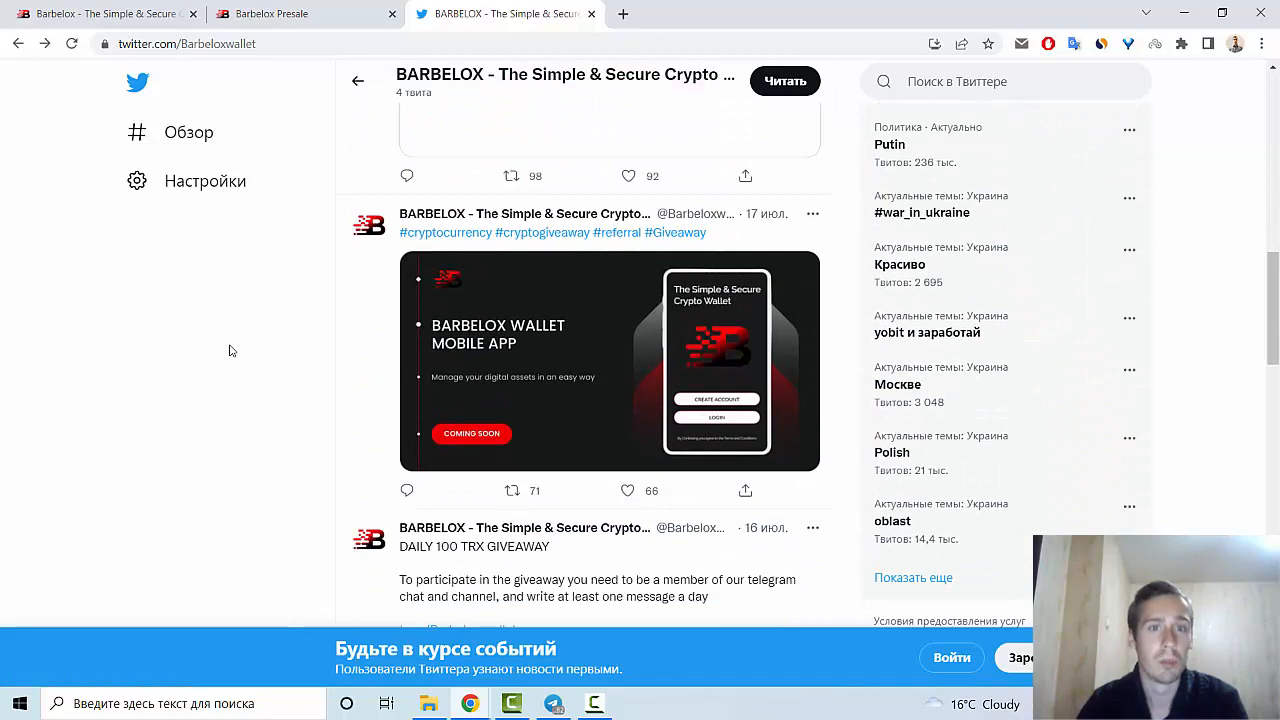
pyautogui.scroll(-3)
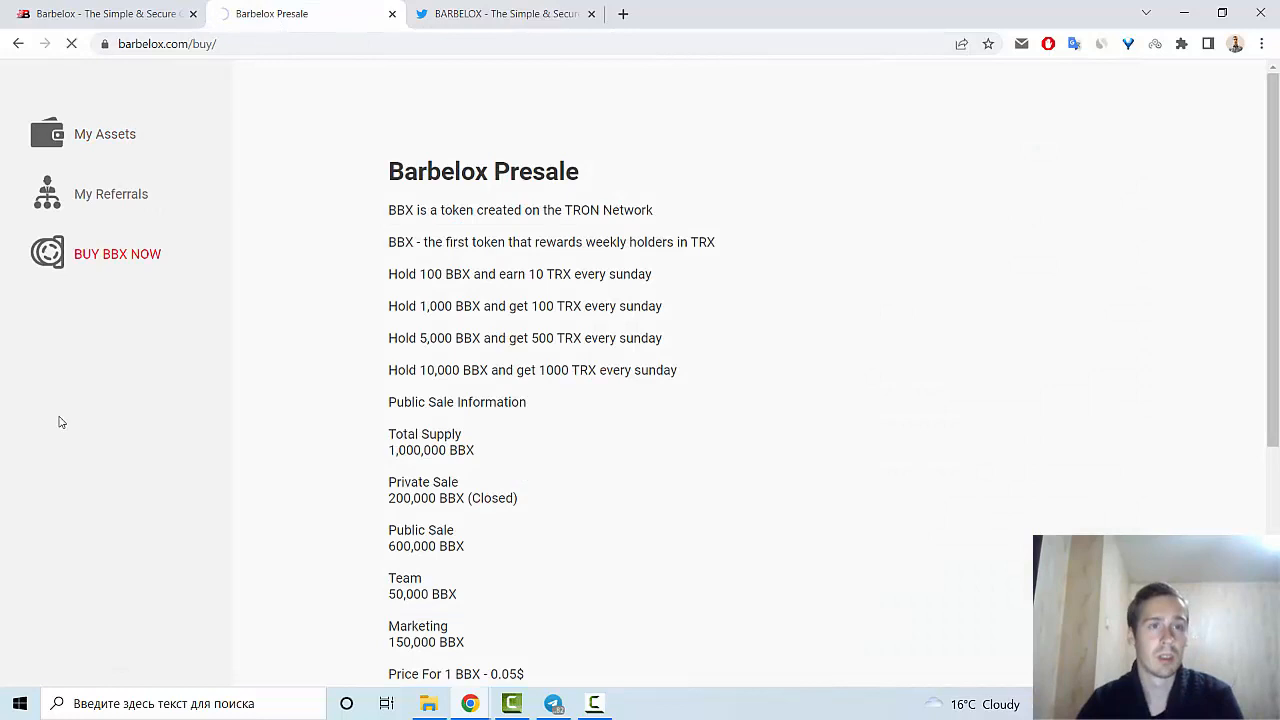
# - Return to the My Assets overview, total now $13.93, and look down the coin prices
pyautogui.click(104, 132)
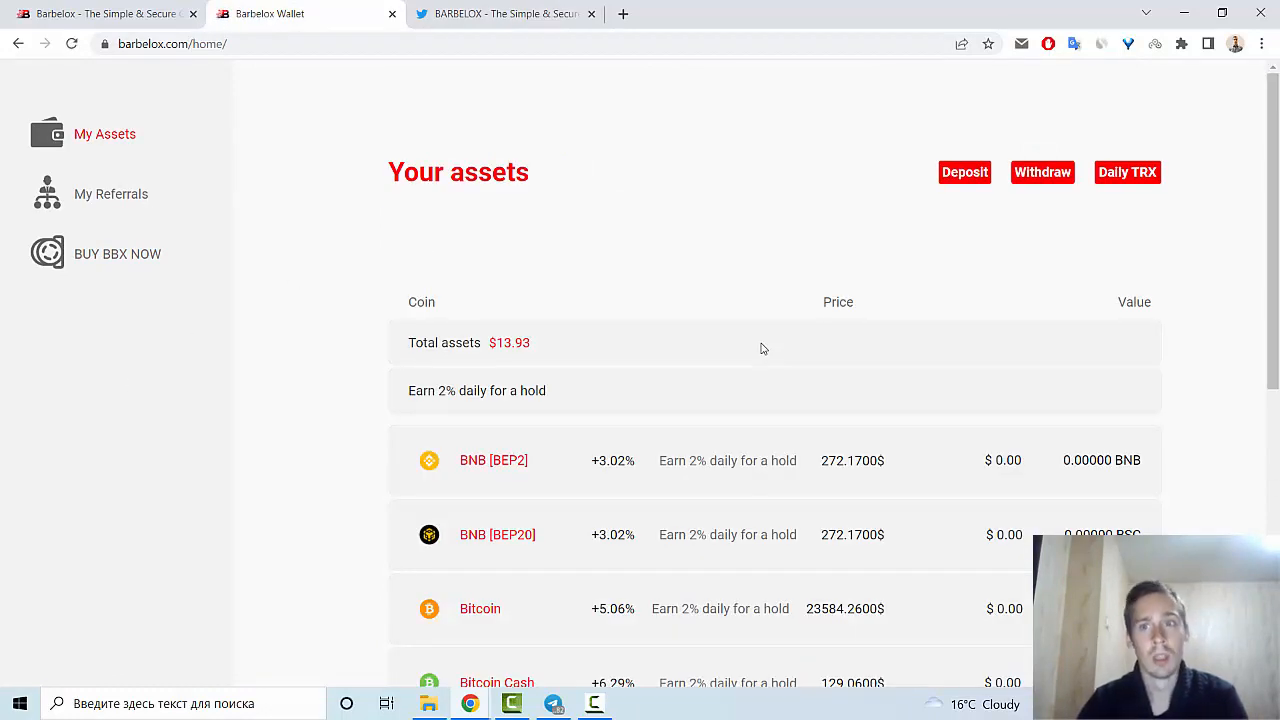
pyautogui.scroll(-3)
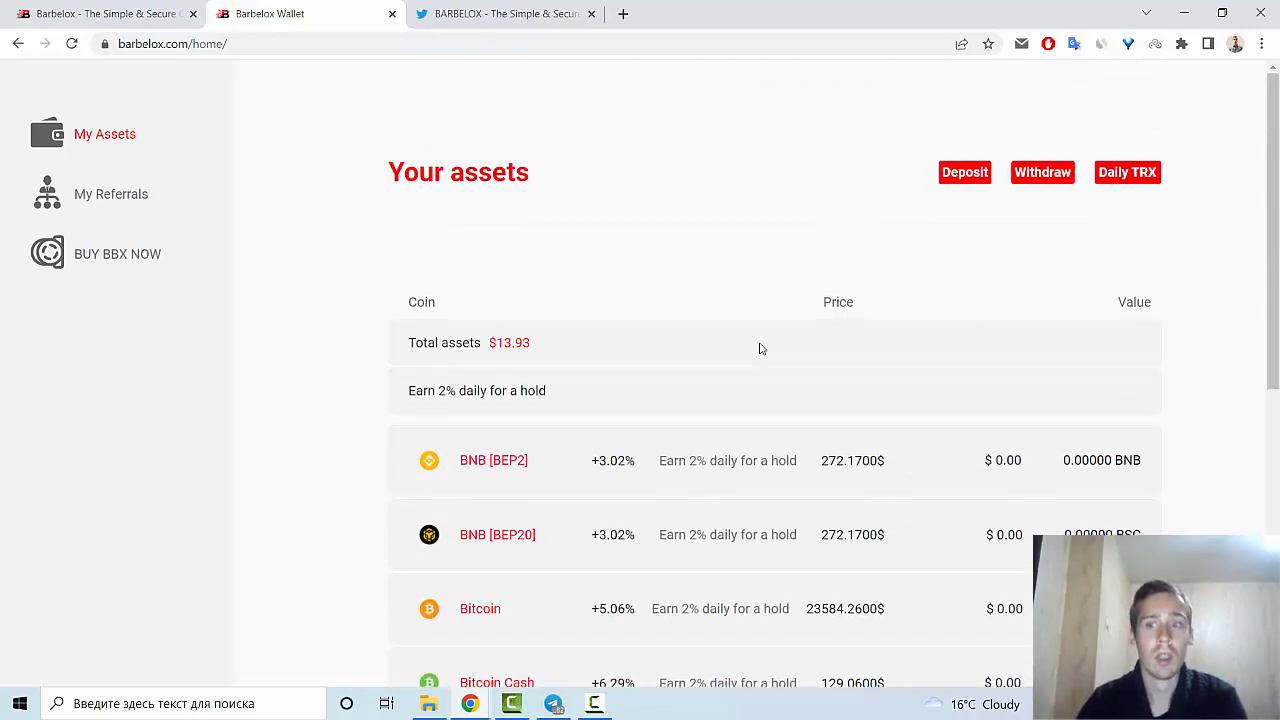
pyautogui.moveTo(730, 344)
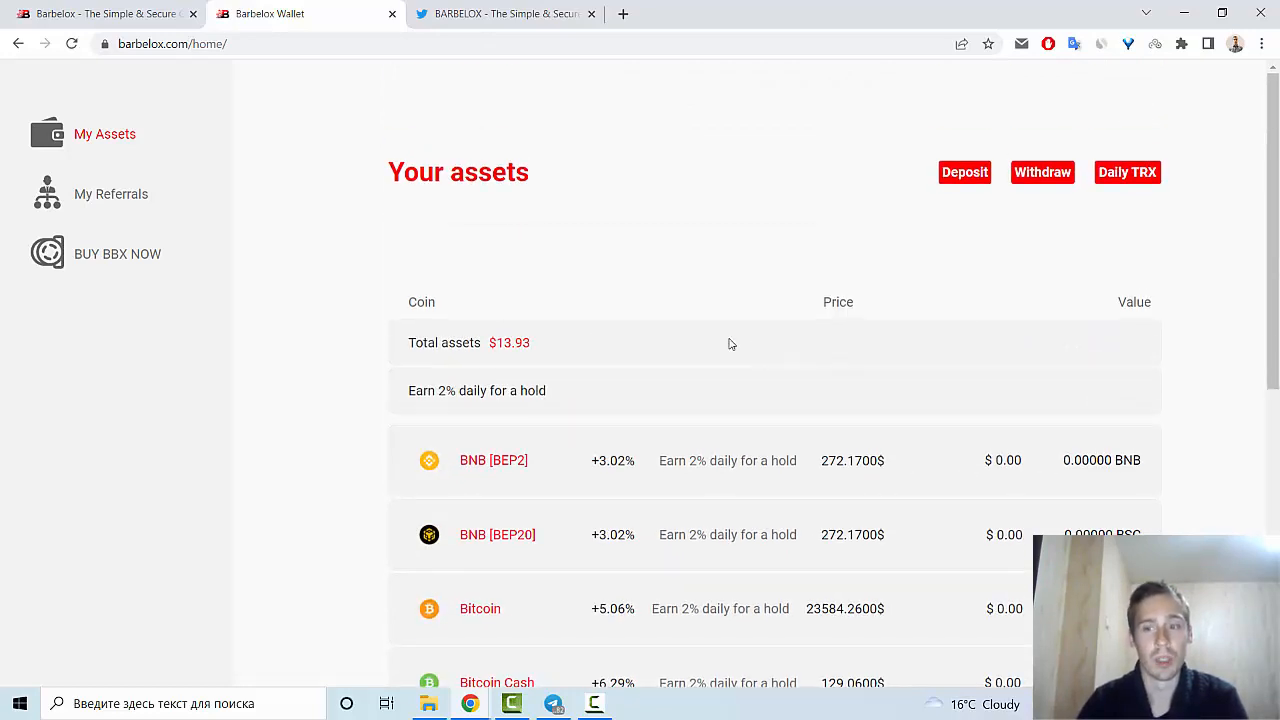